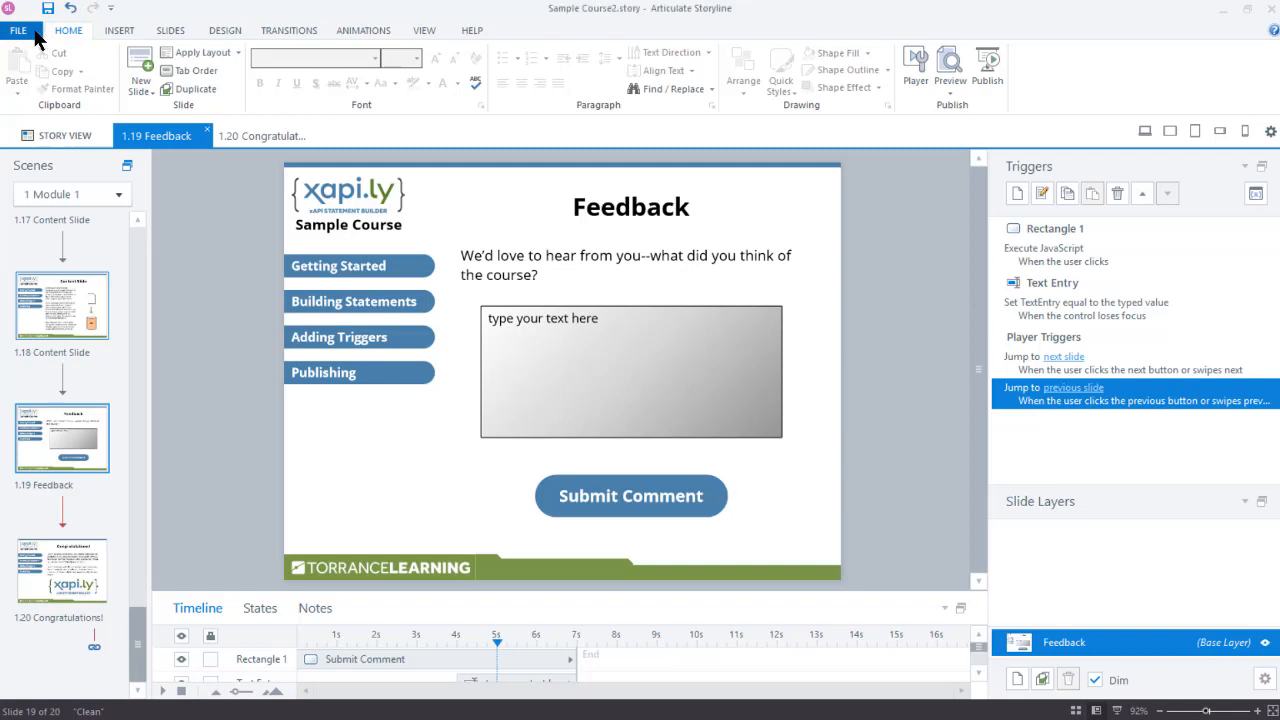
pyautogui.moveTo(44, 350)
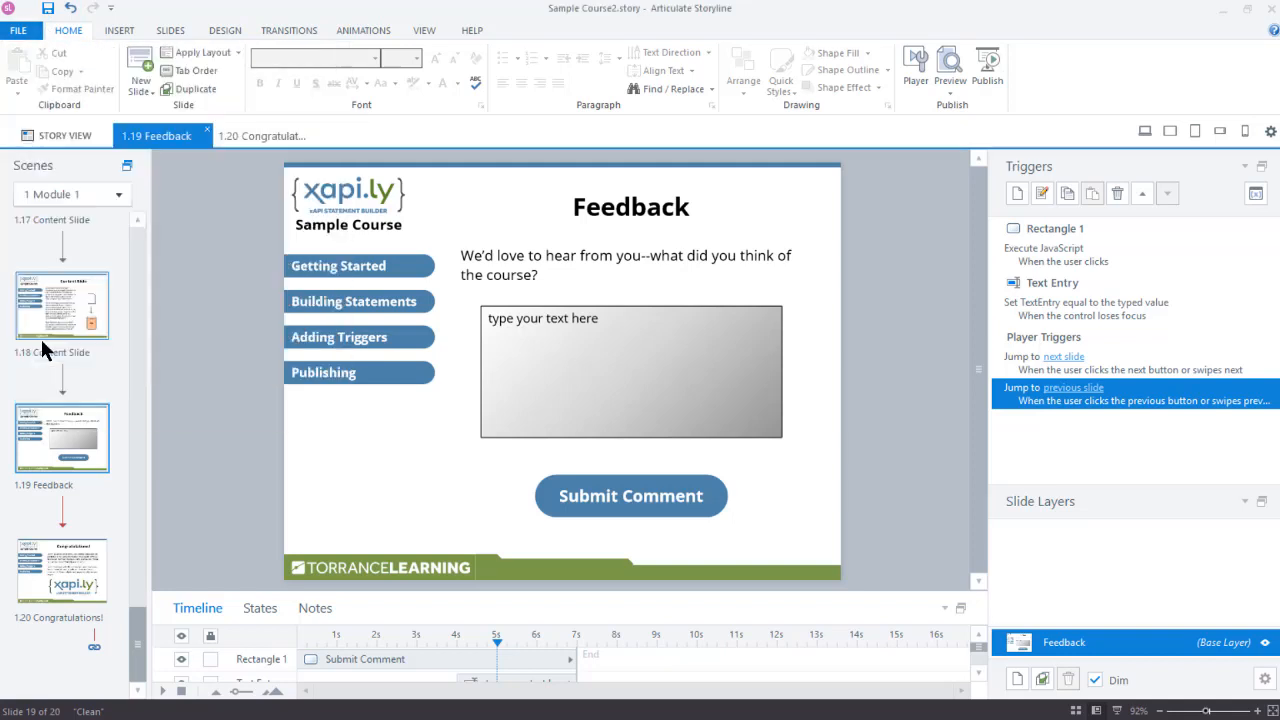
# Step: Choose Tin Can API as the LMS output standard for 'xapi.ly Elearning Course 1'
pyautogui.click(988, 72)
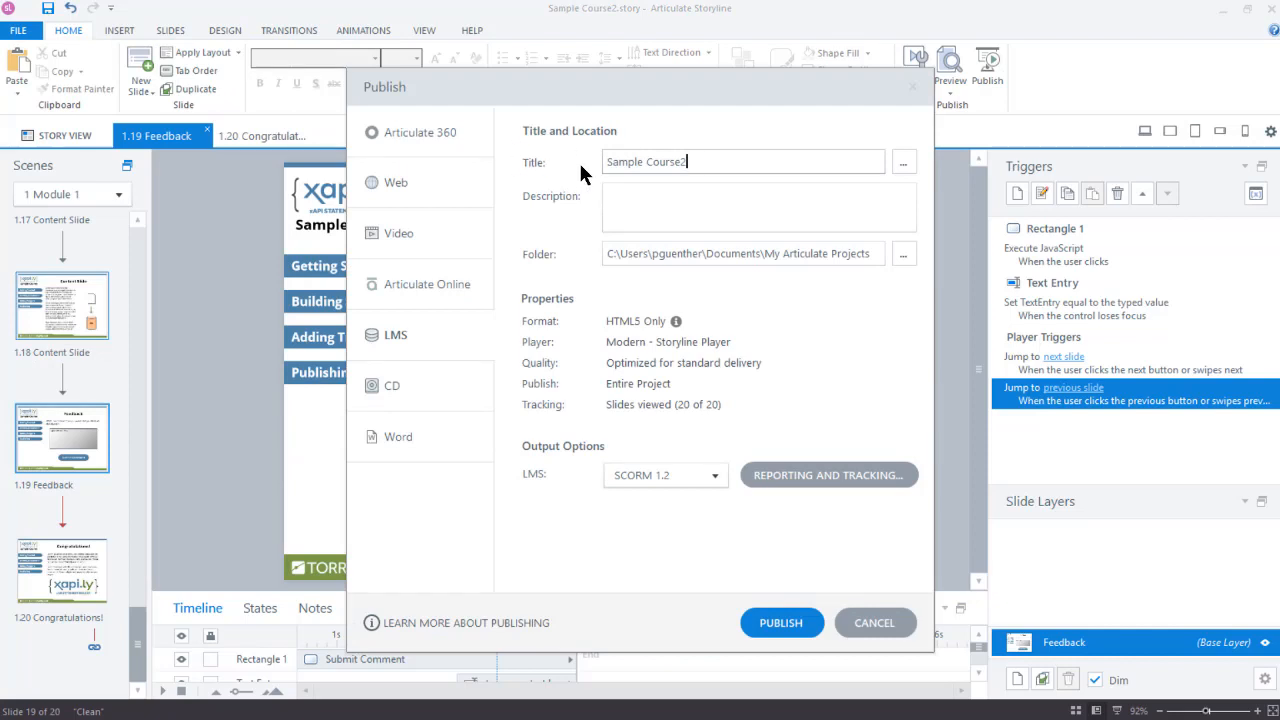
pyautogui.moveTo(408, 344)
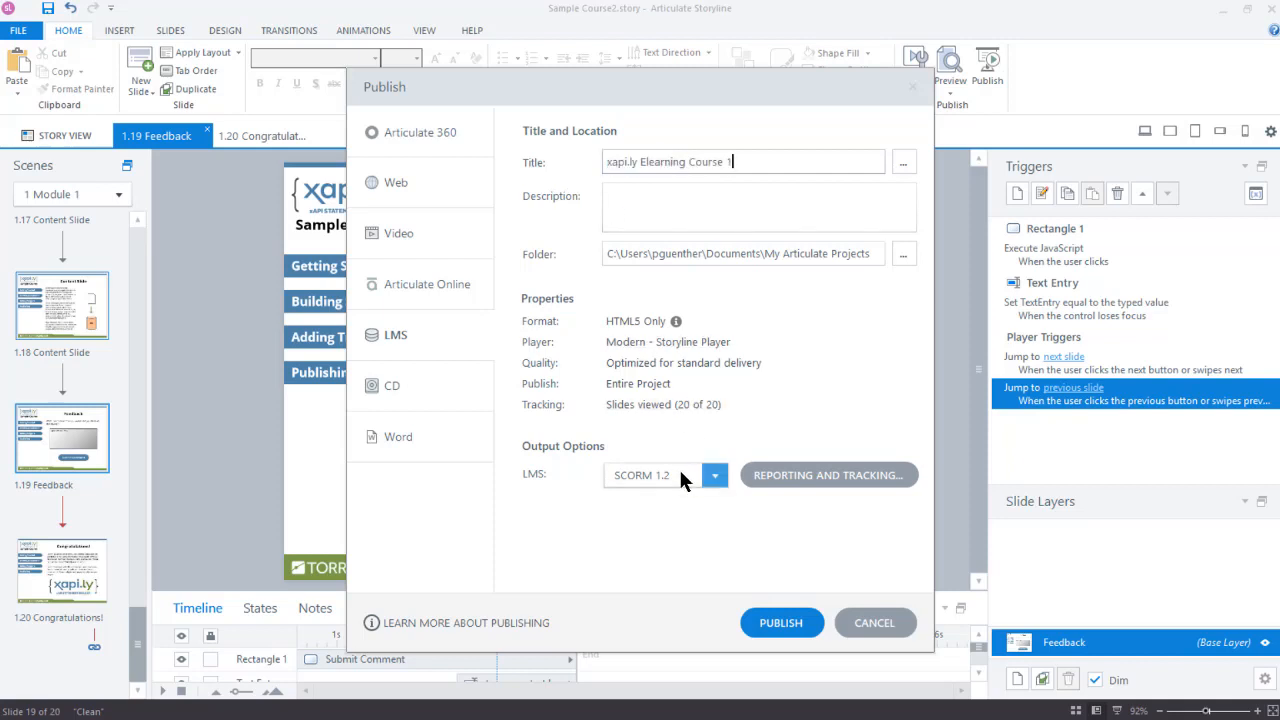
pyautogui.click(714, 476)
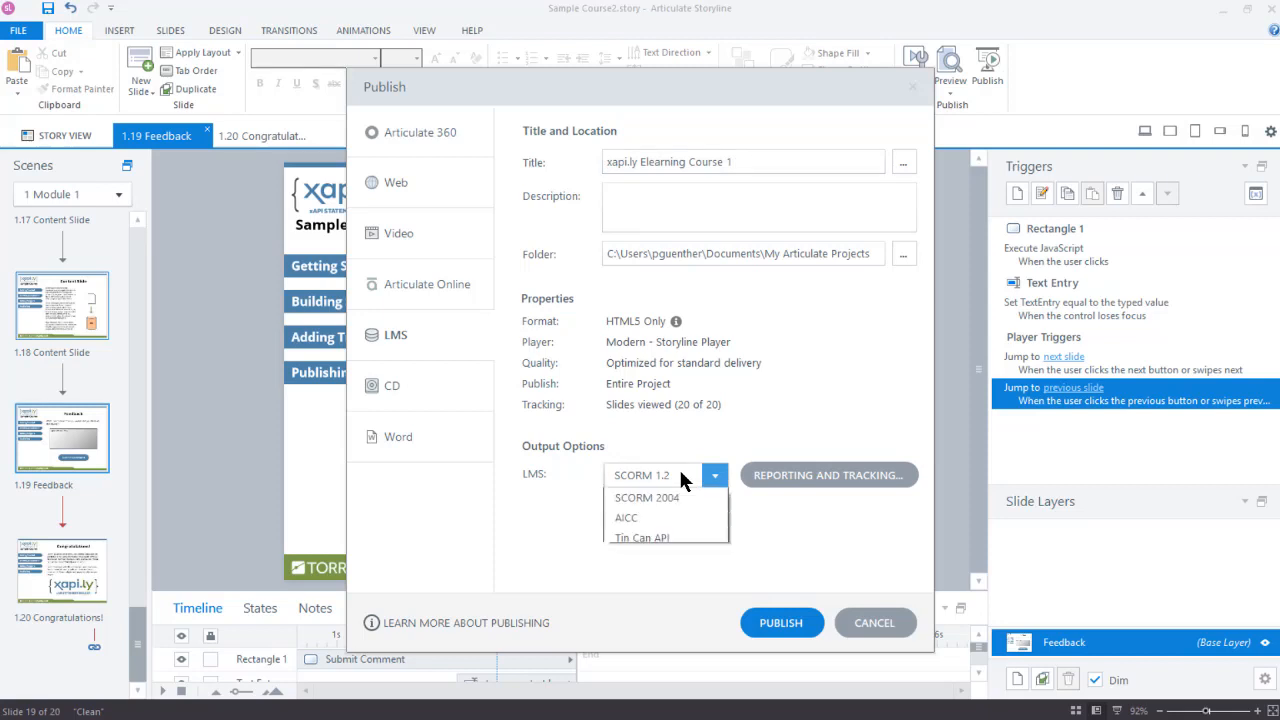
pyautogui.moveTo(640, 556)
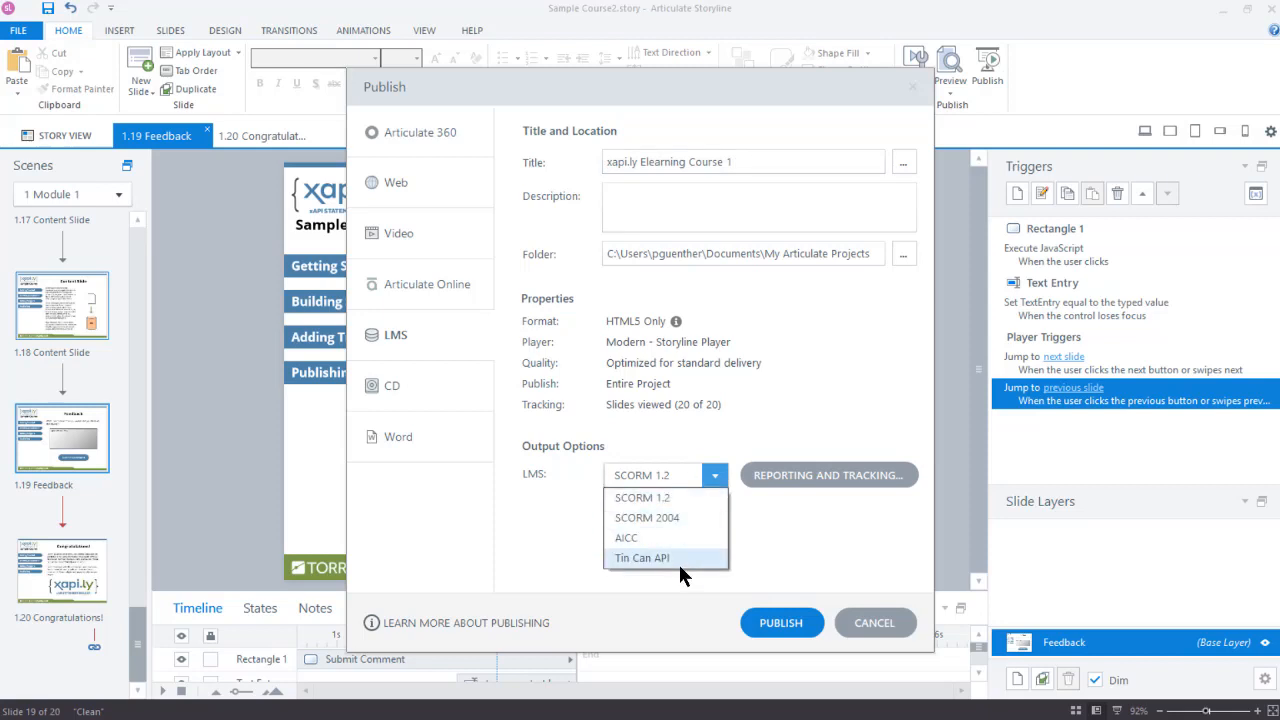
pyautogui.click(640, 556)
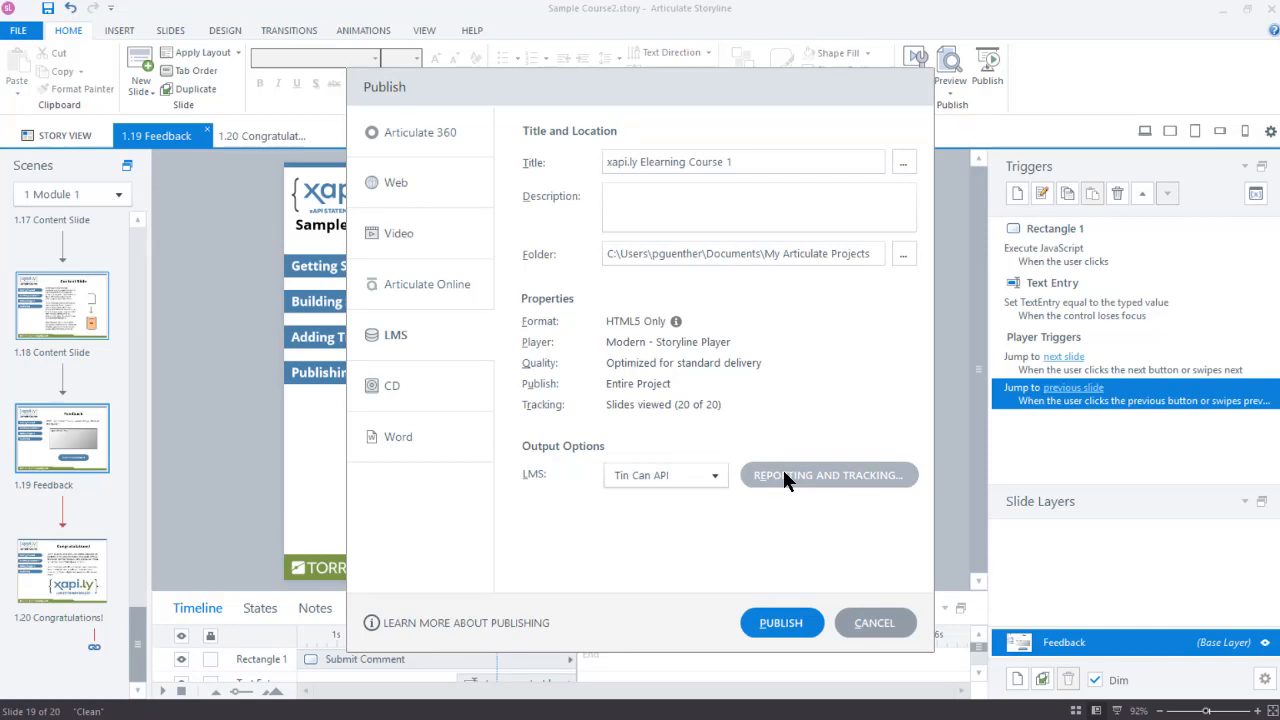
# Step: Enter identifier torrancelearning.com/xapi/xapi.ly/elearning/course1 and keep slides-viewed tracking (20 of 20)
pyautogui.click(828, 476)
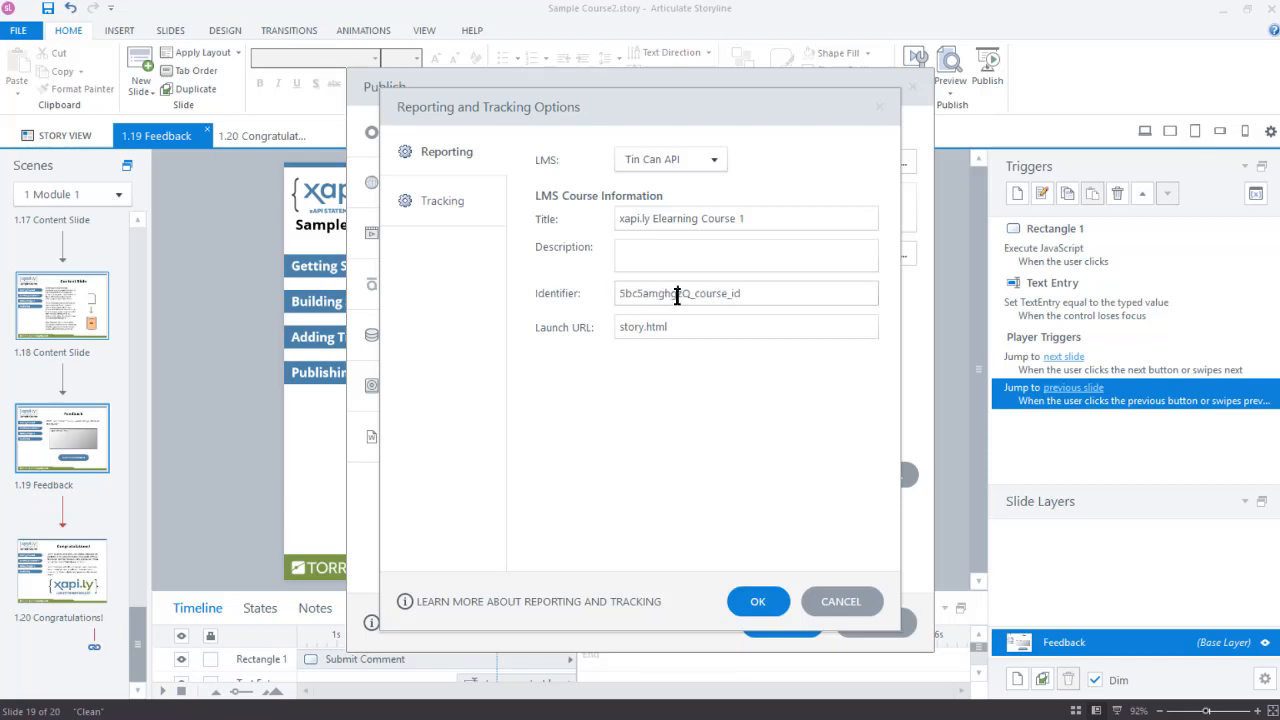
pyautogui.write('torrancelearning.com/xapi/xapi.ly/elearning/course')
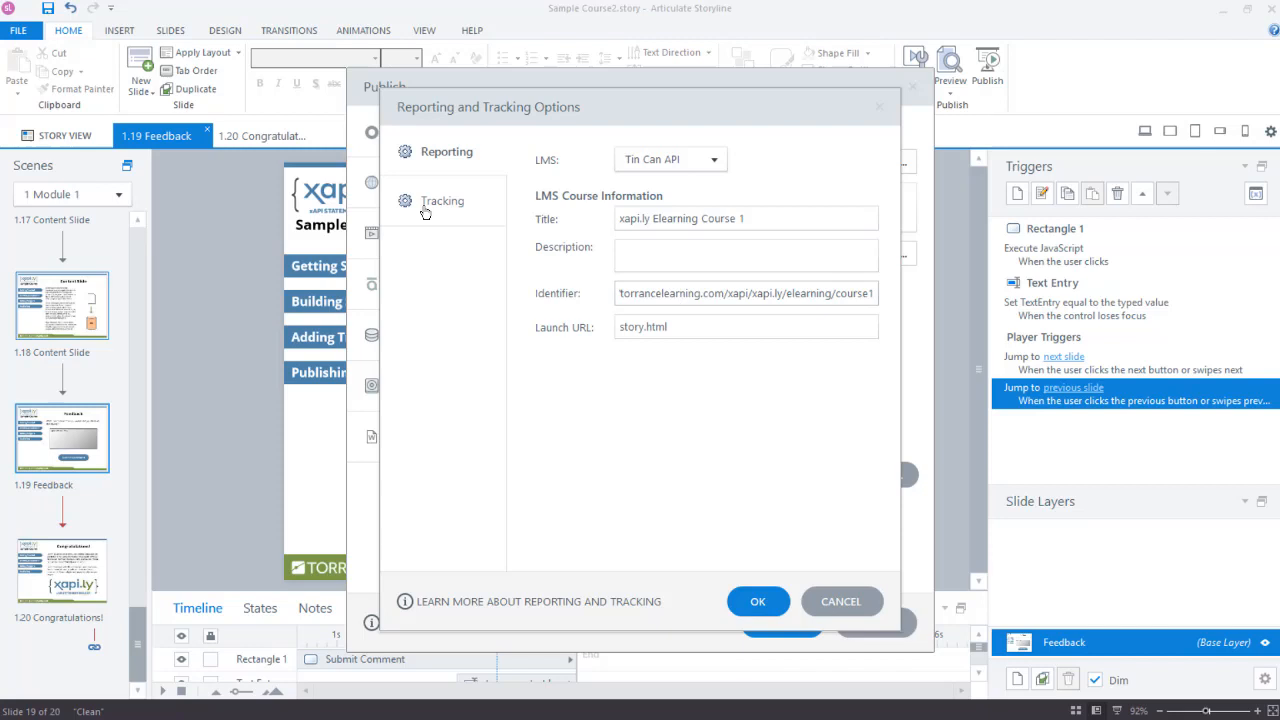
pyautogui.click(444, 200)
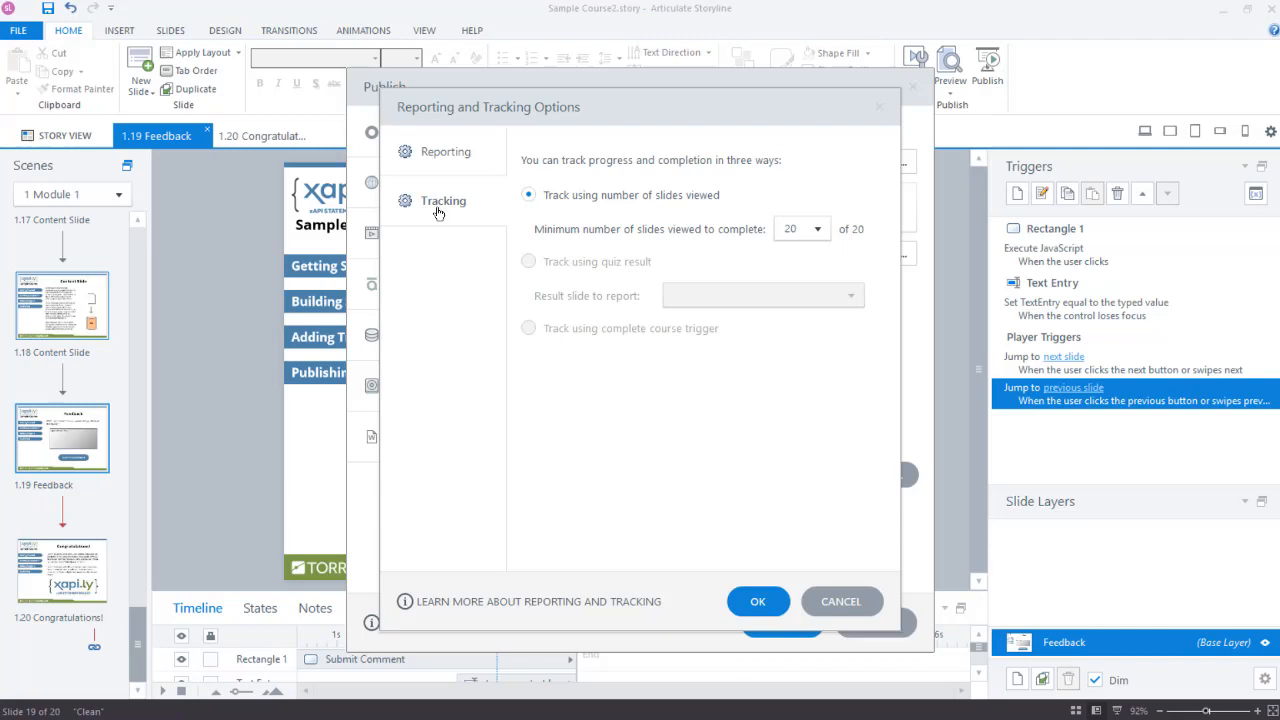
pyautogui.moveTo(576, 216)
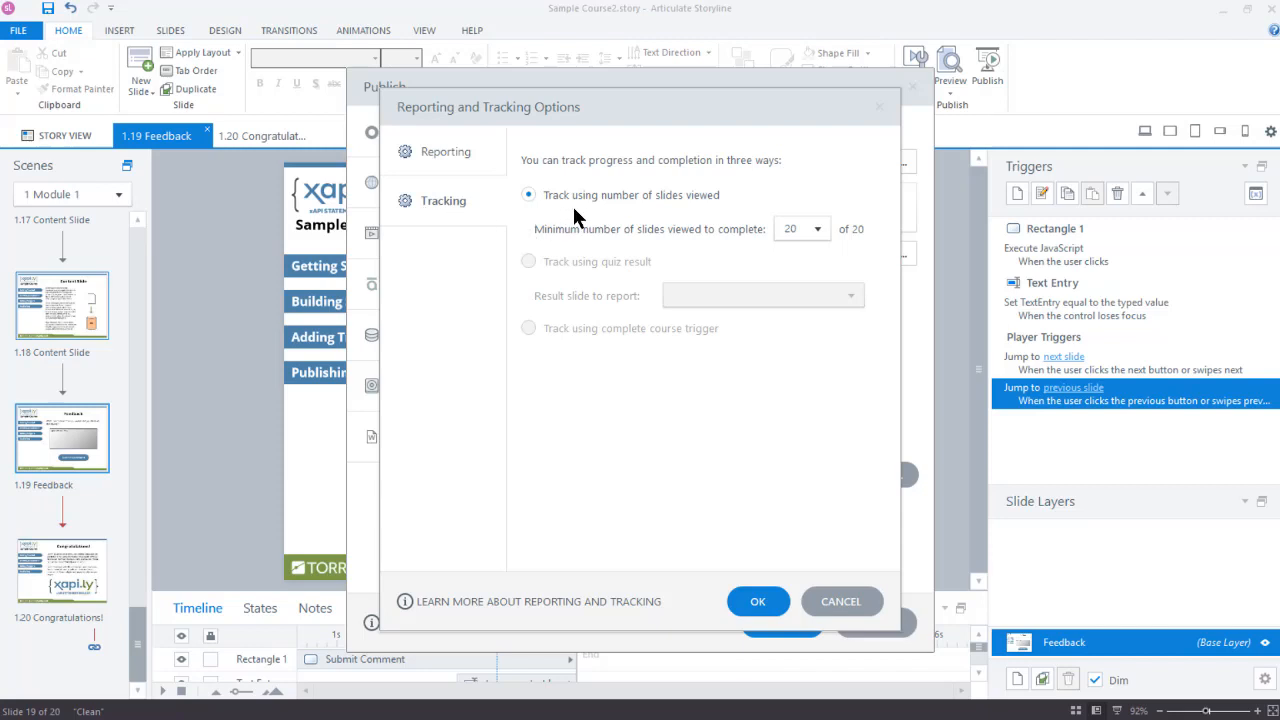
pyautogui.moveTo(738, 236)
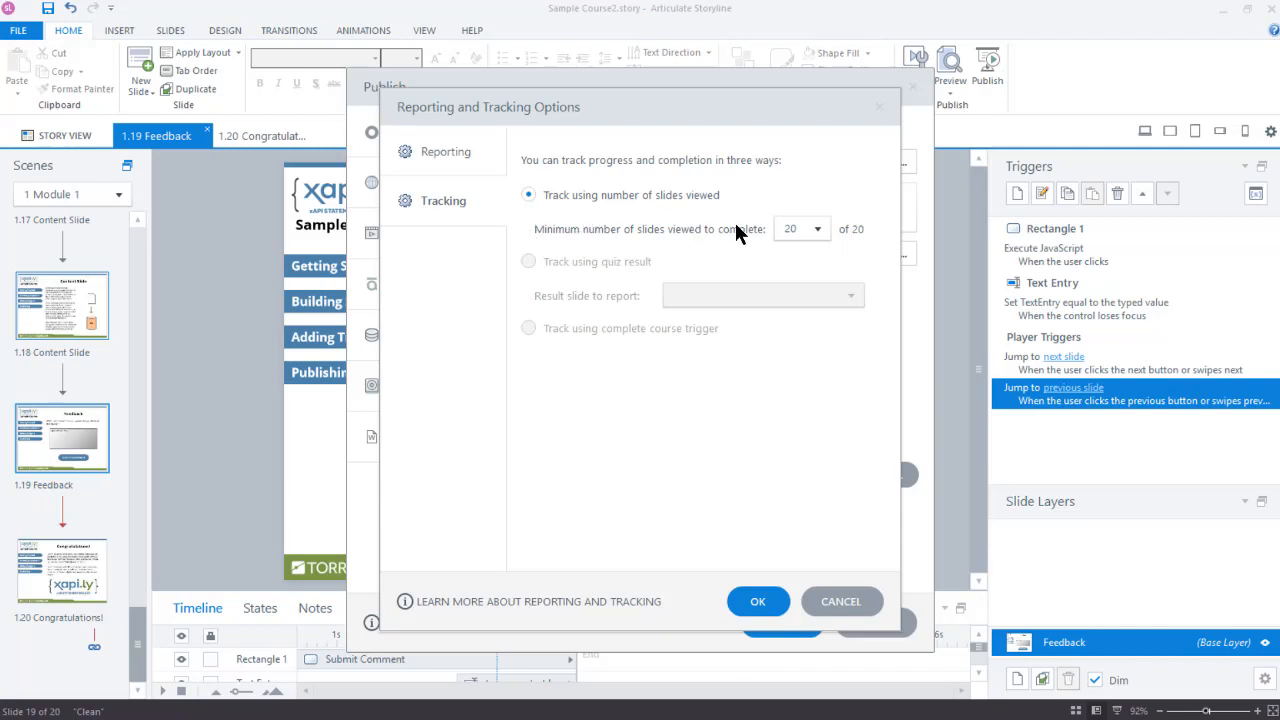
pyautogui.moveTo(658, 276)
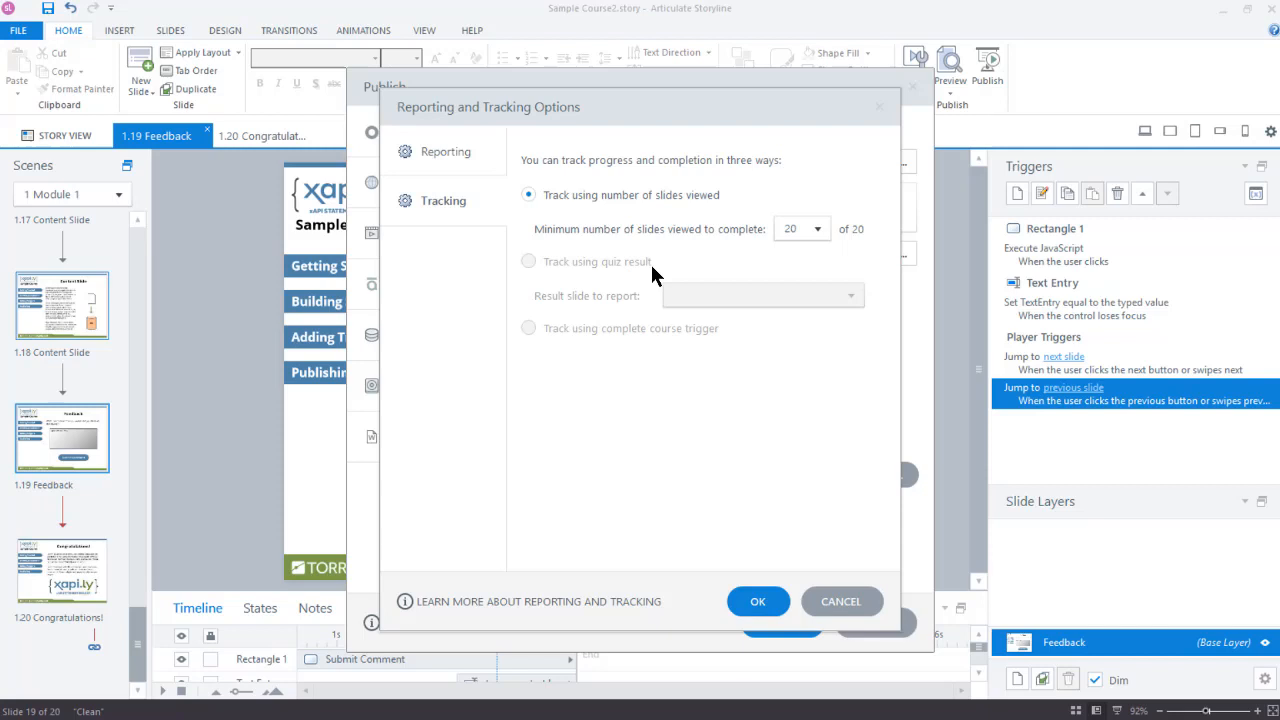
pyautogui.moveTo(648, 344)
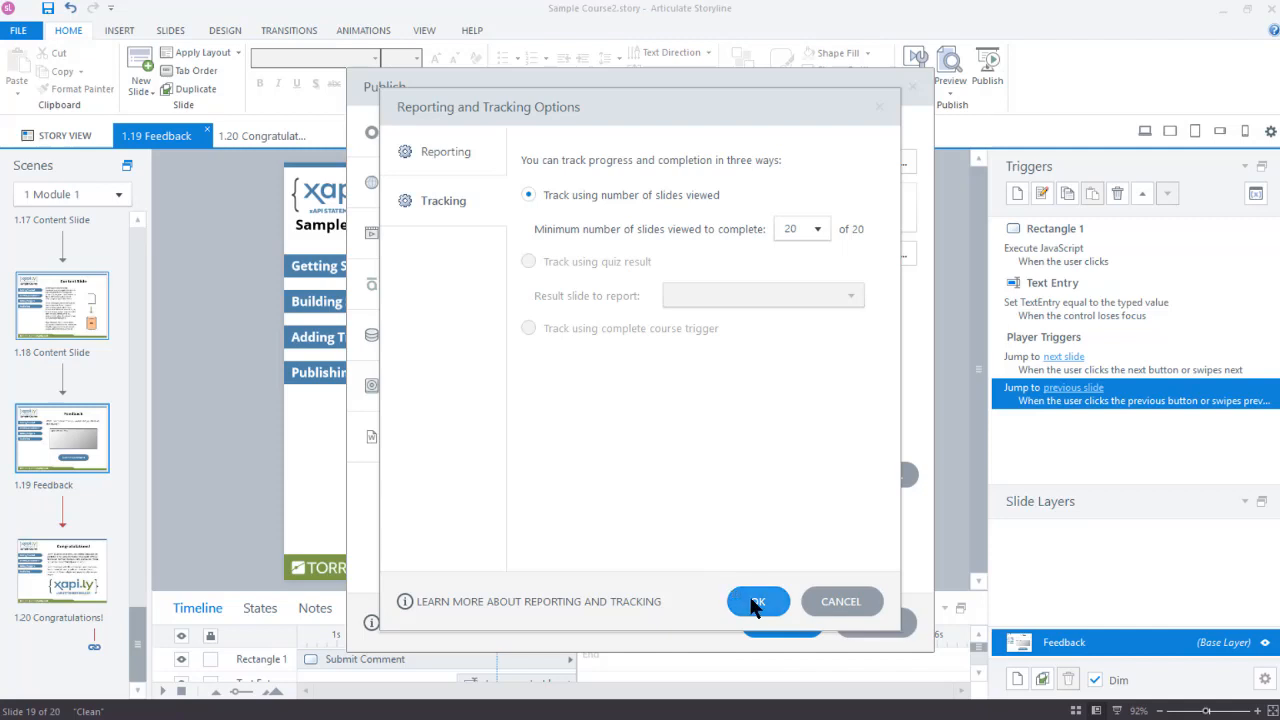
pyautogui.click(758, 600)
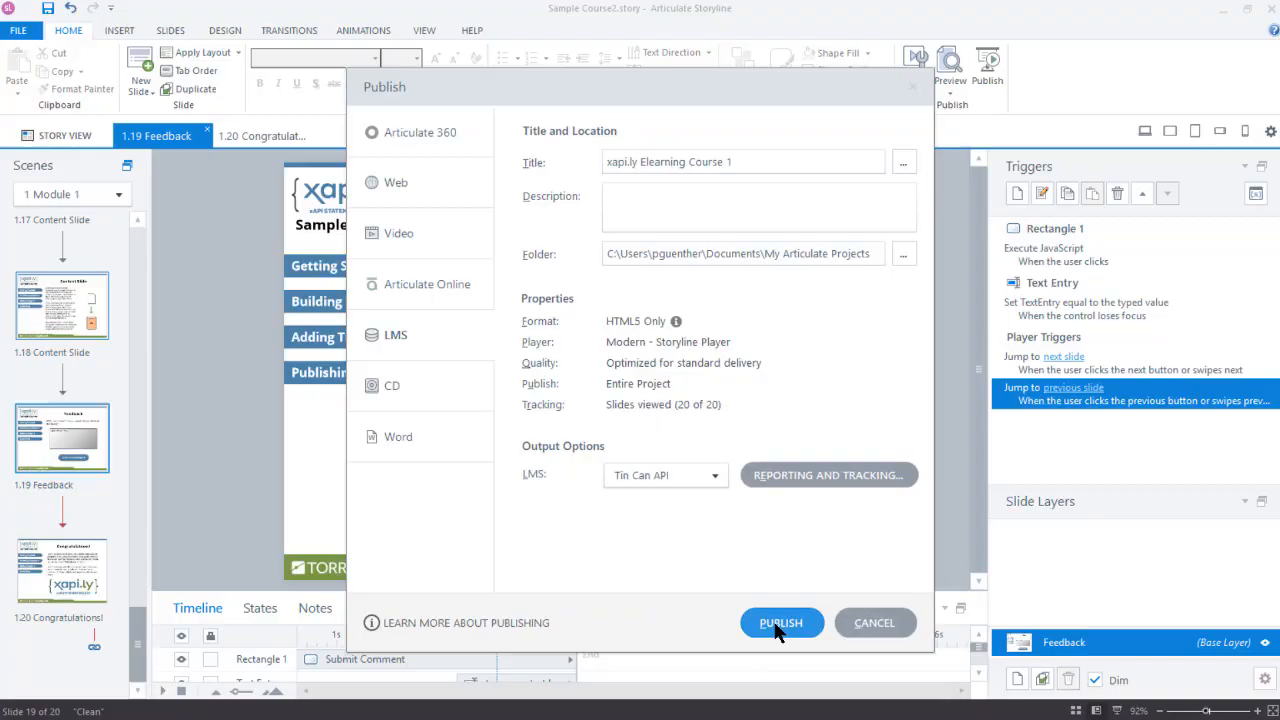
# Step: Publish the course and review xapi.ly's course-within-LRS publishing instructions
pyautogui.click(780, 622)
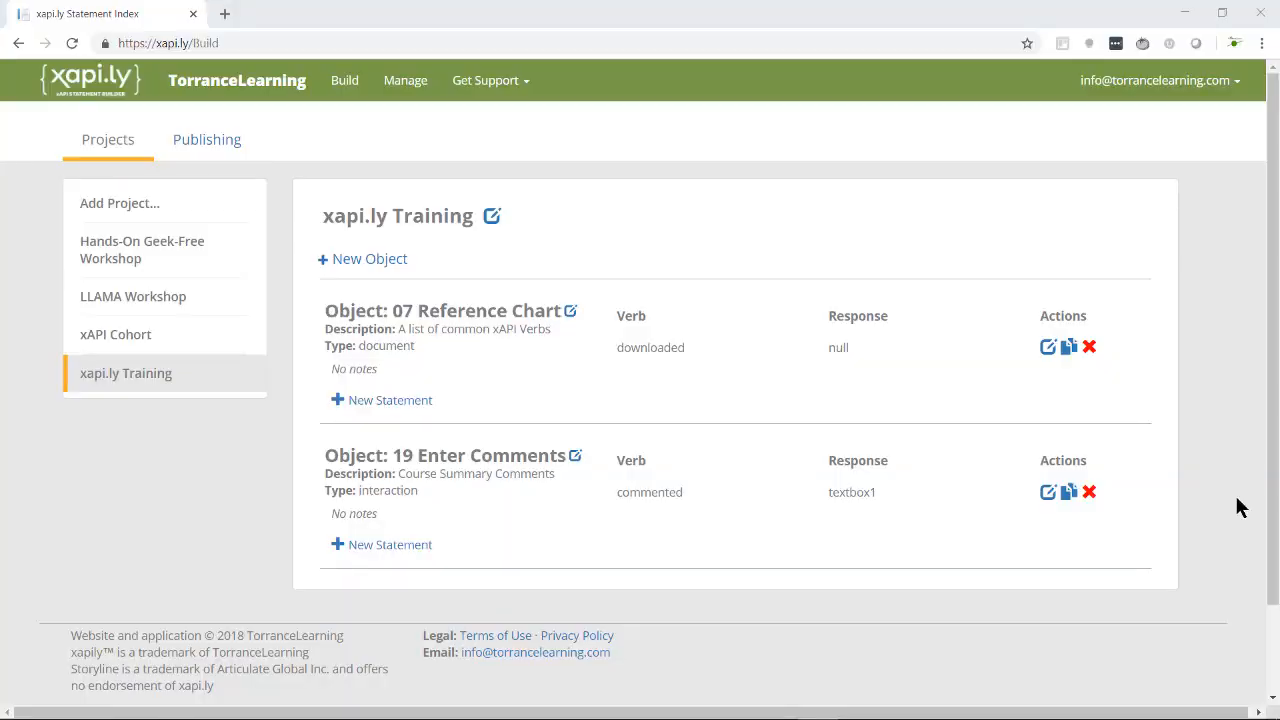
pyautogui.moveTo(748, 388)
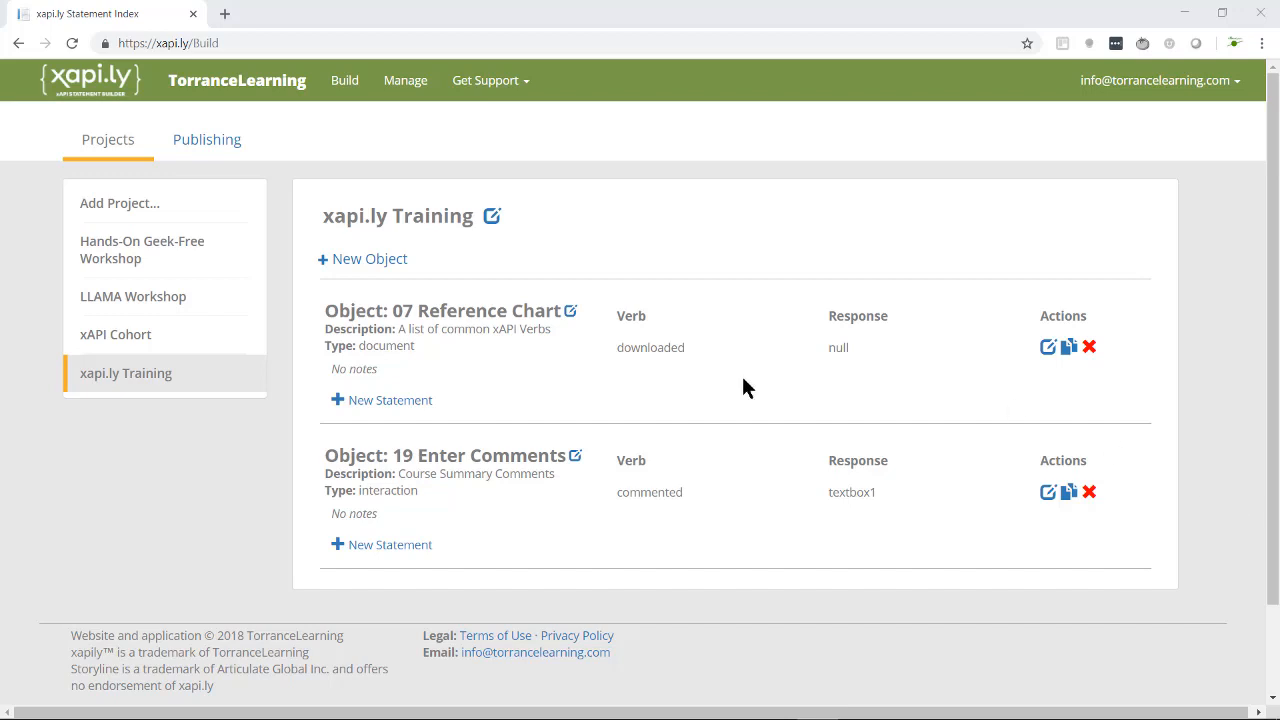
pyautogui.click(208, 140)
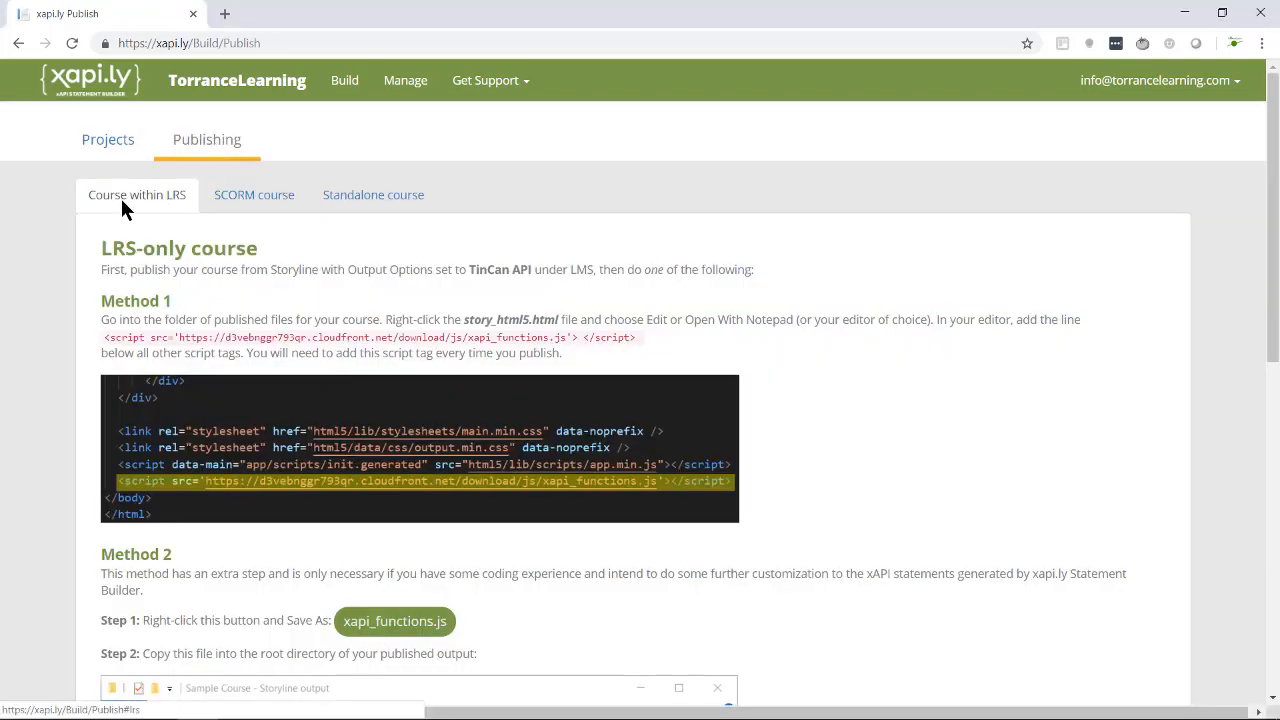
pyautogui.moveTo(164, 206)
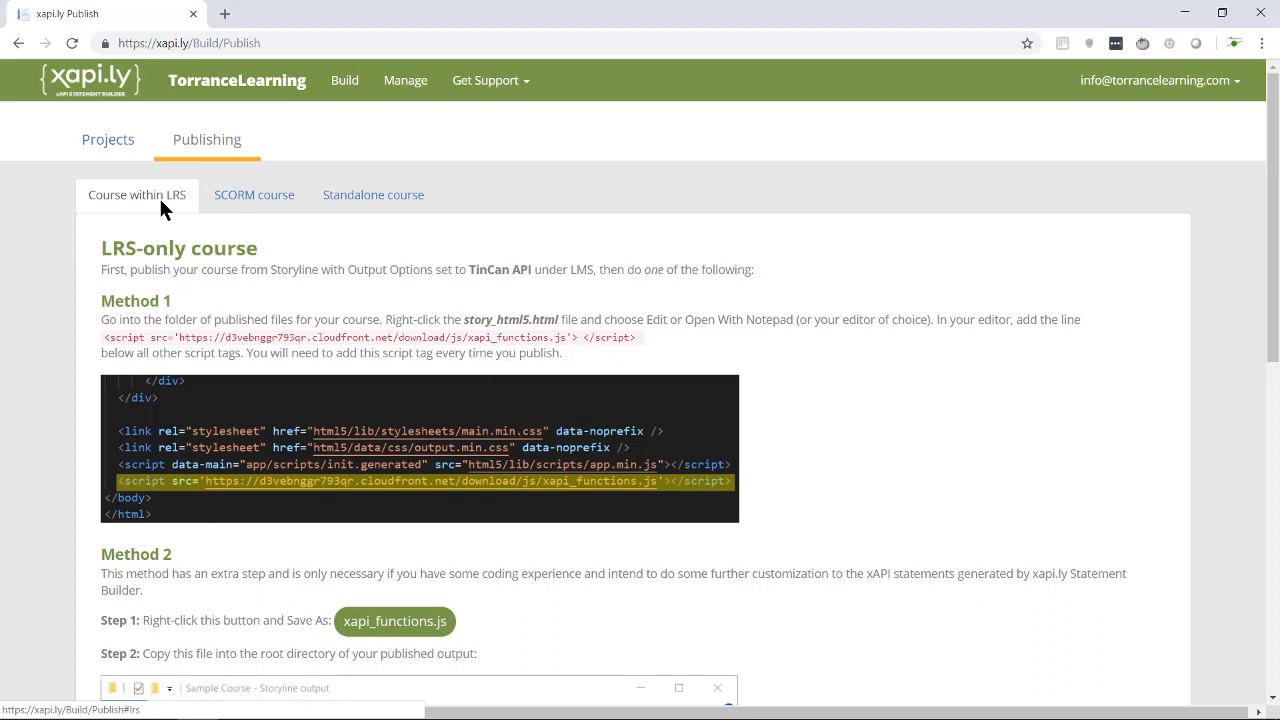
pyautogui.moveTo(196, 316)
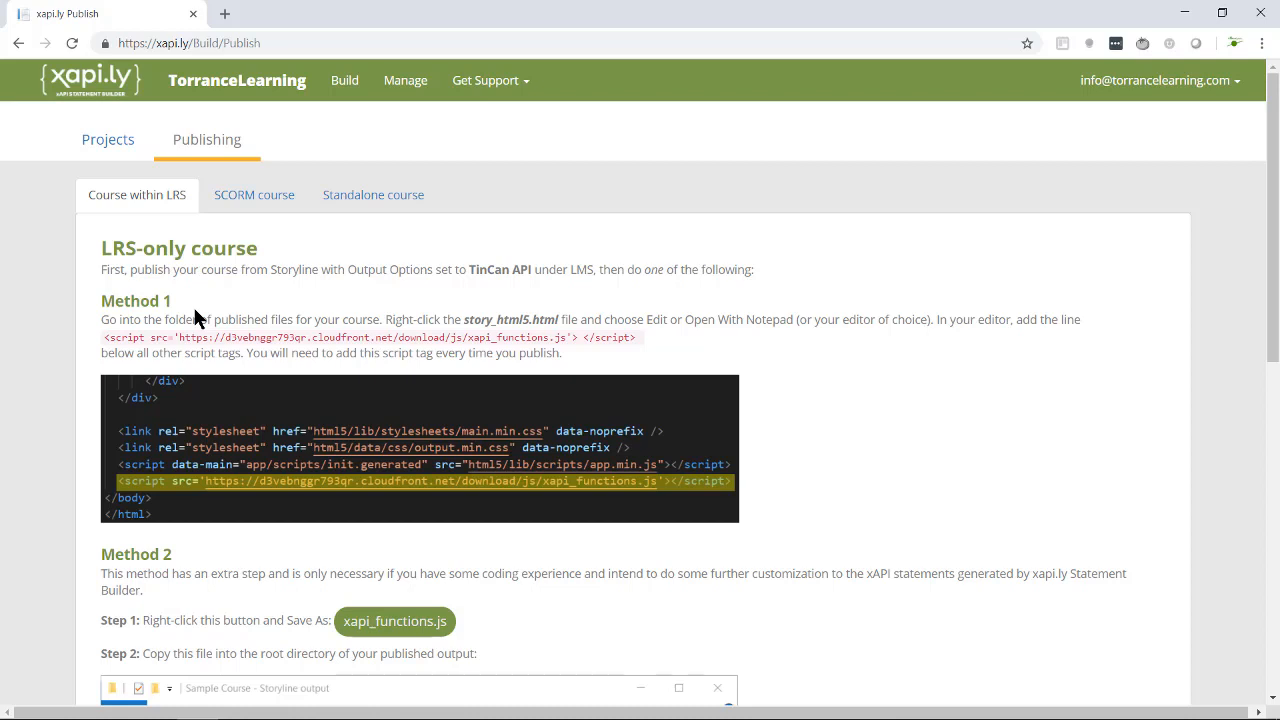
pyautogui.doubleClick(136, 336)
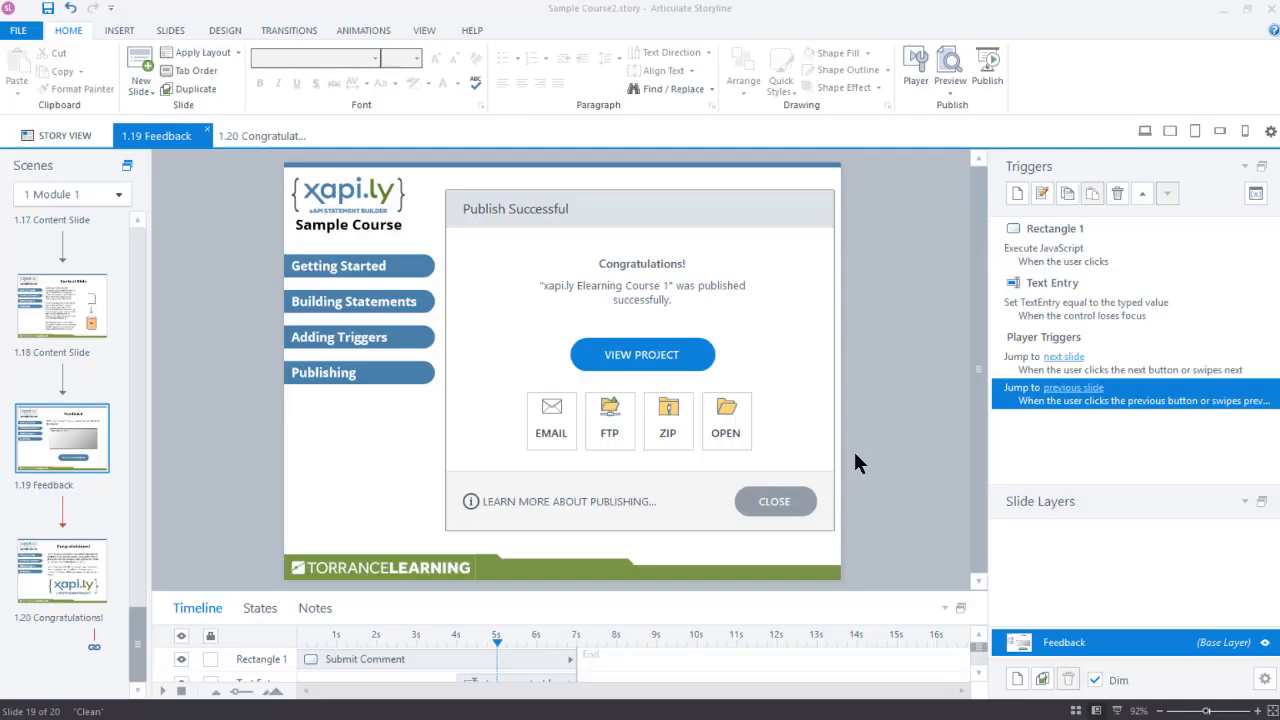
pyautogui.moveTo(810, 456)
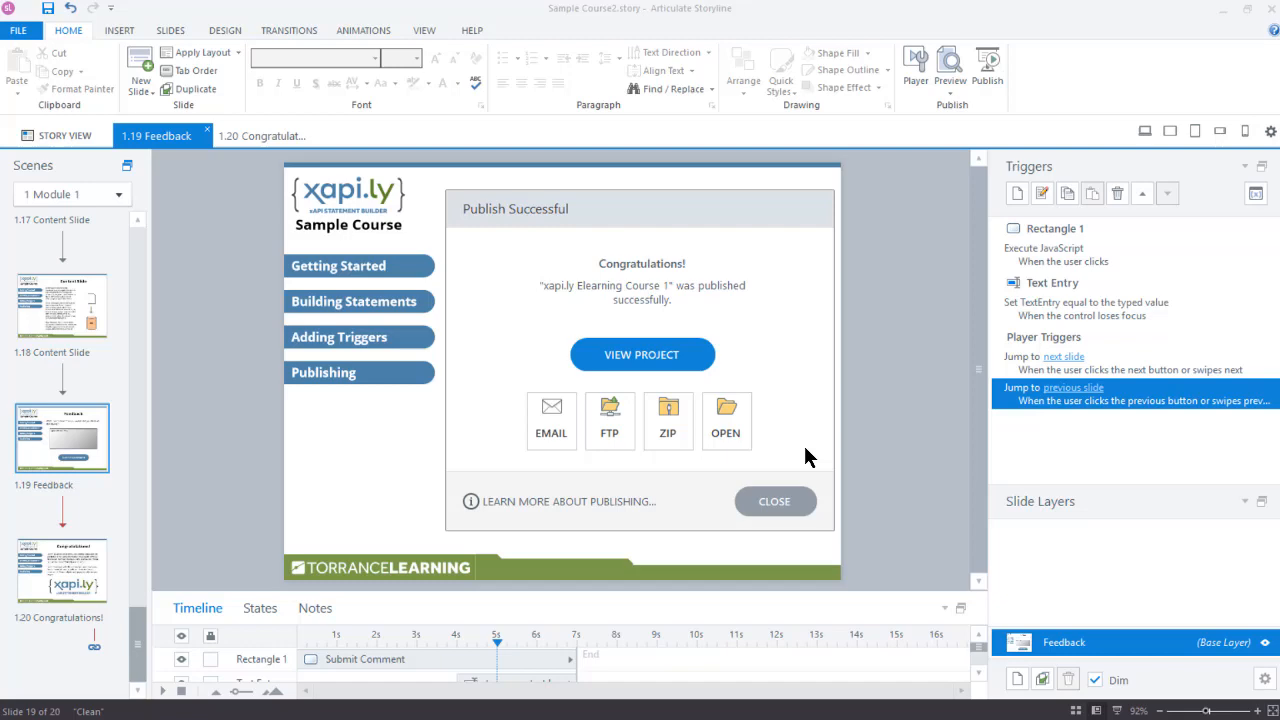
pyautogui.moveTo(726, 420)
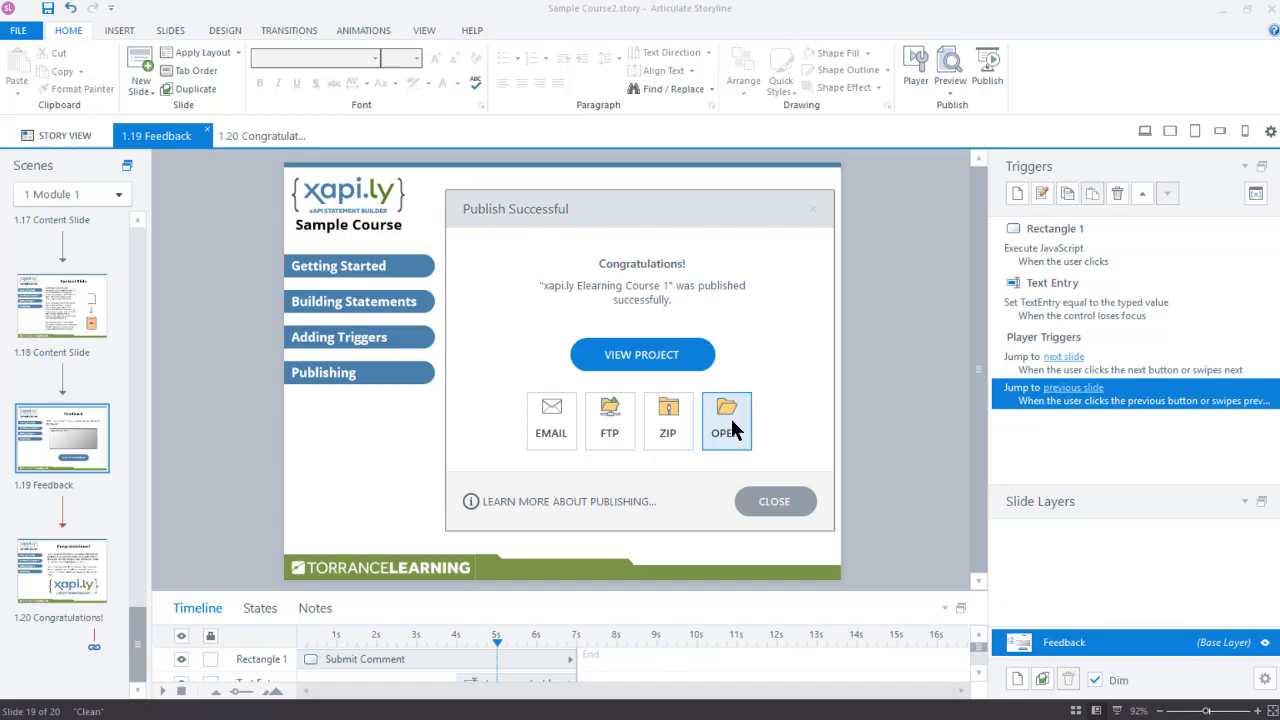
# Step: Open story_html5.html from the published output folder in Visual Studio Code
pyautogui.click(726, 418)
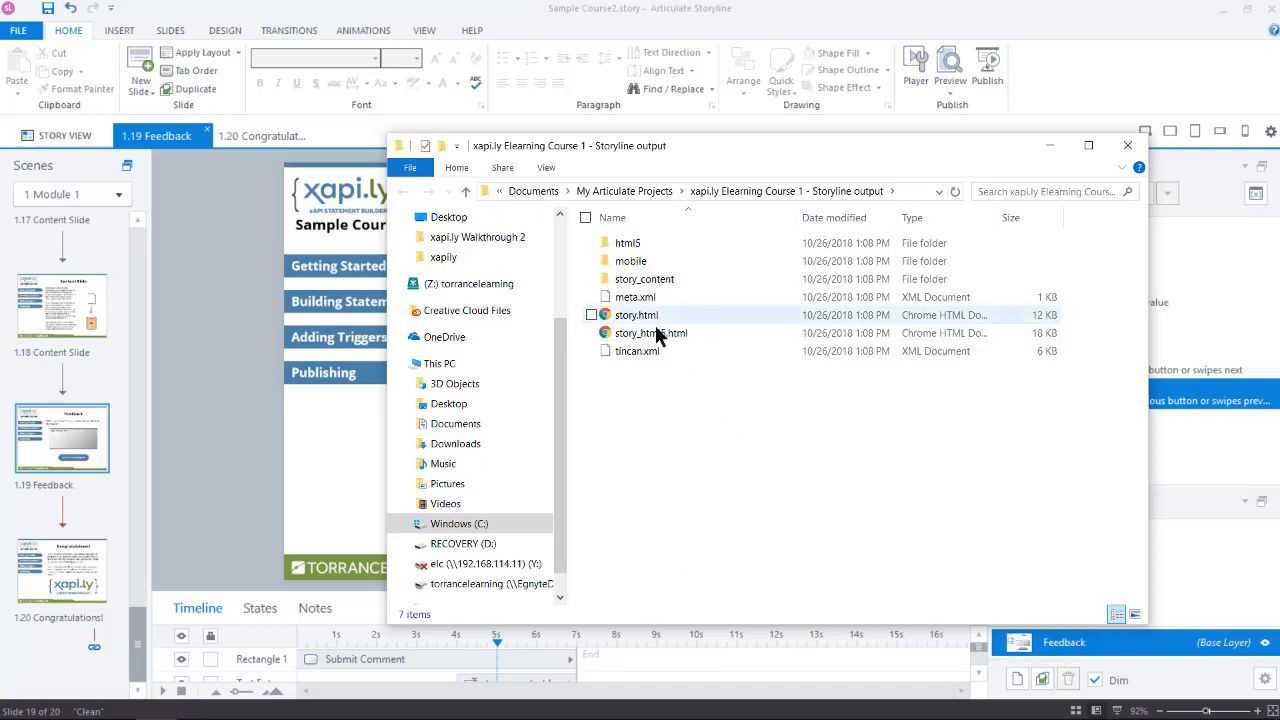
pyautogui.moveTo(652, 332)
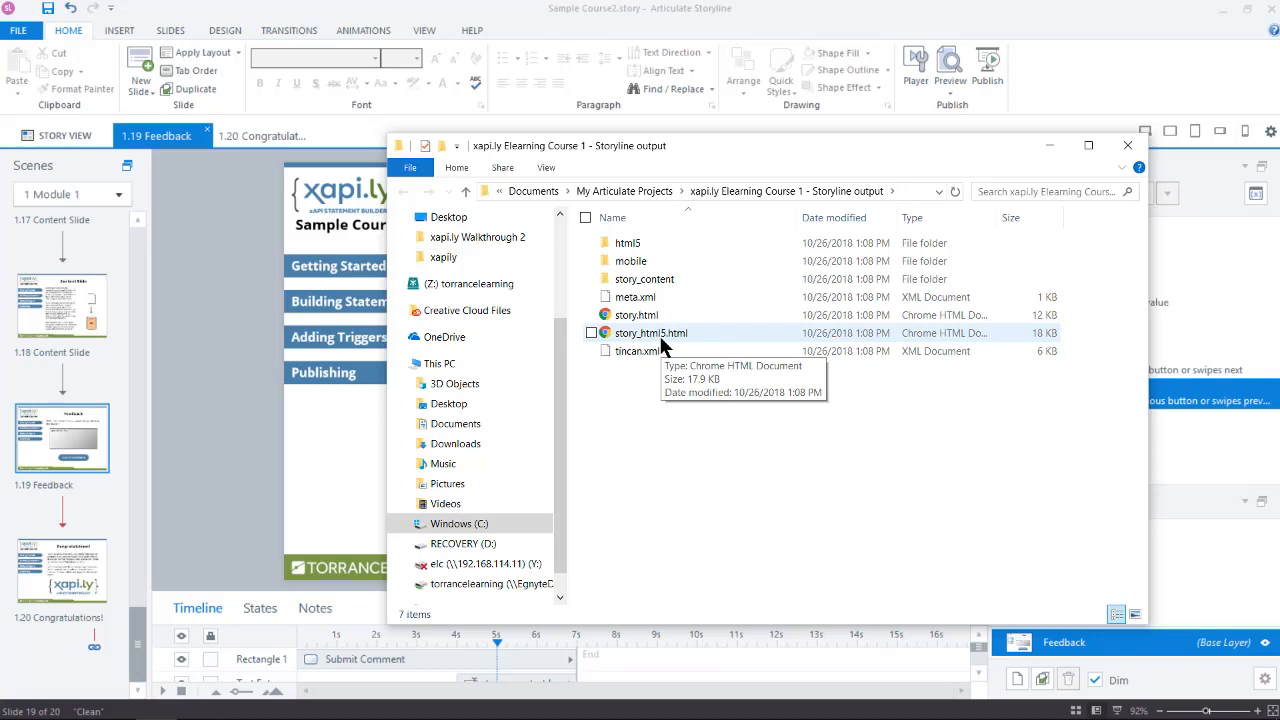
pyautogui.rightClick(652, 332)
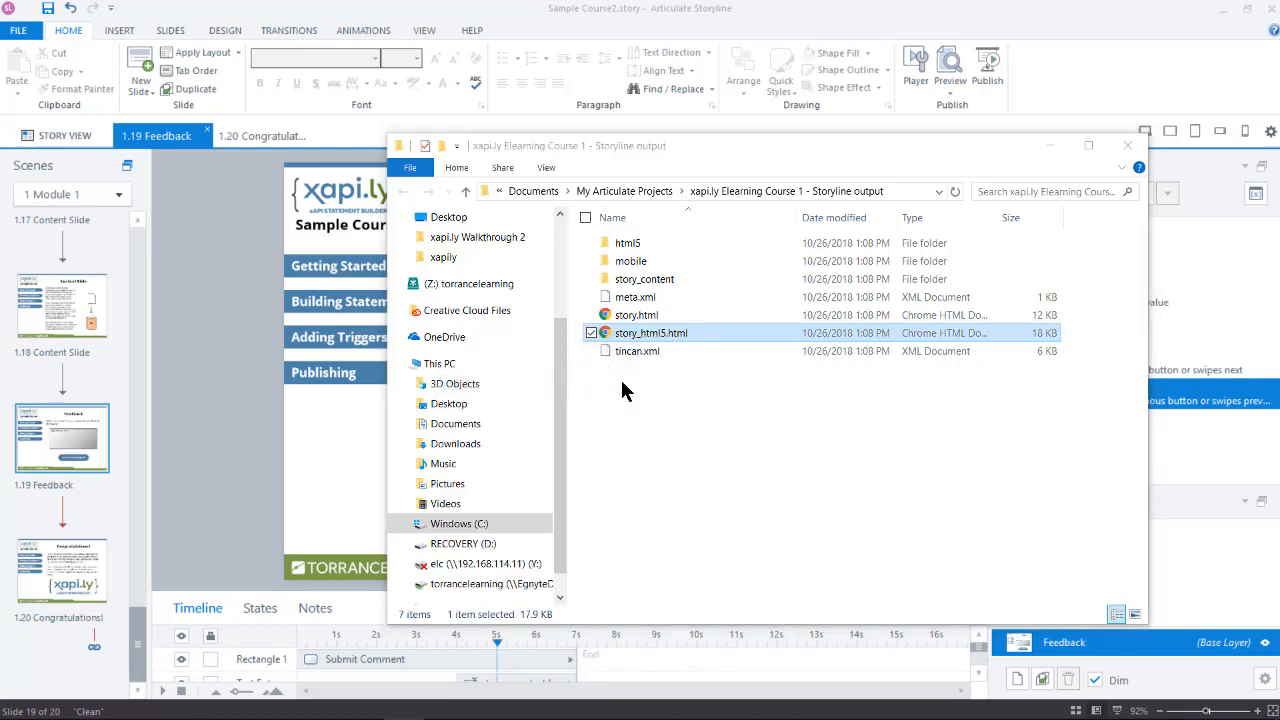
pyautogui.doubleClick(652, 332)
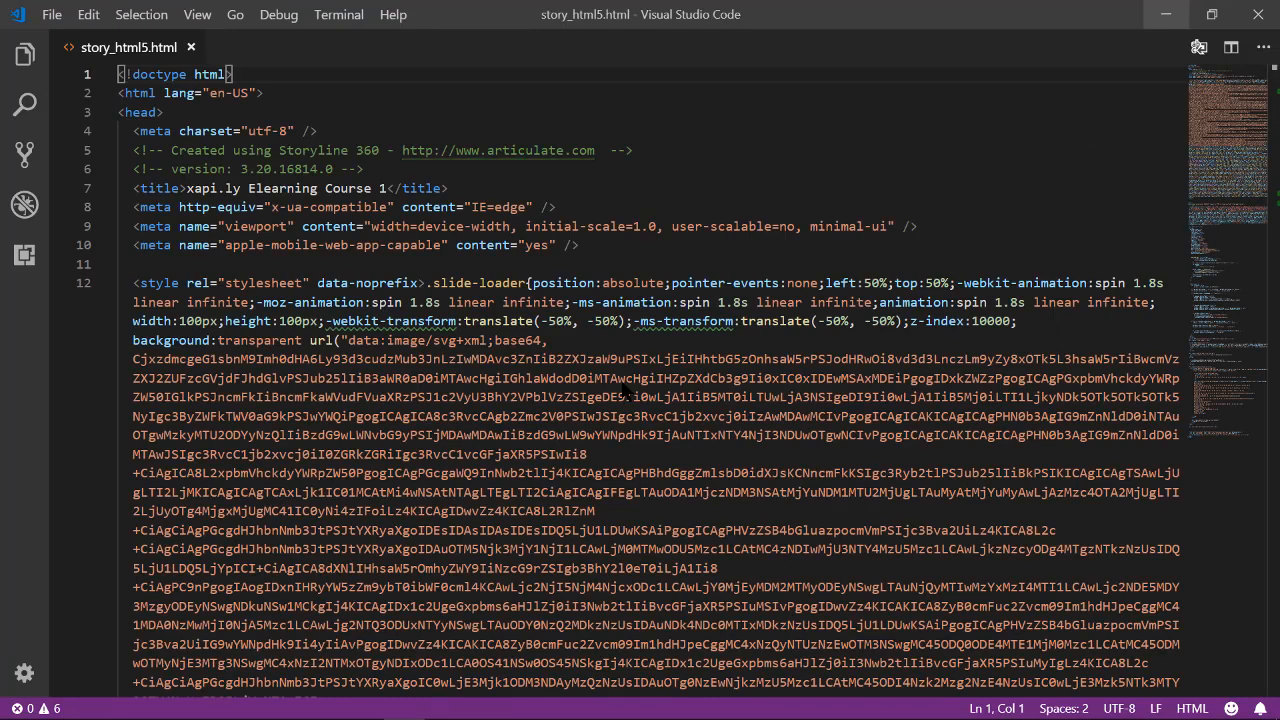
# Step: Add the xapi_functions.js script reference after the last script line and save story_html5.html
pyautogui.scroll(-3)
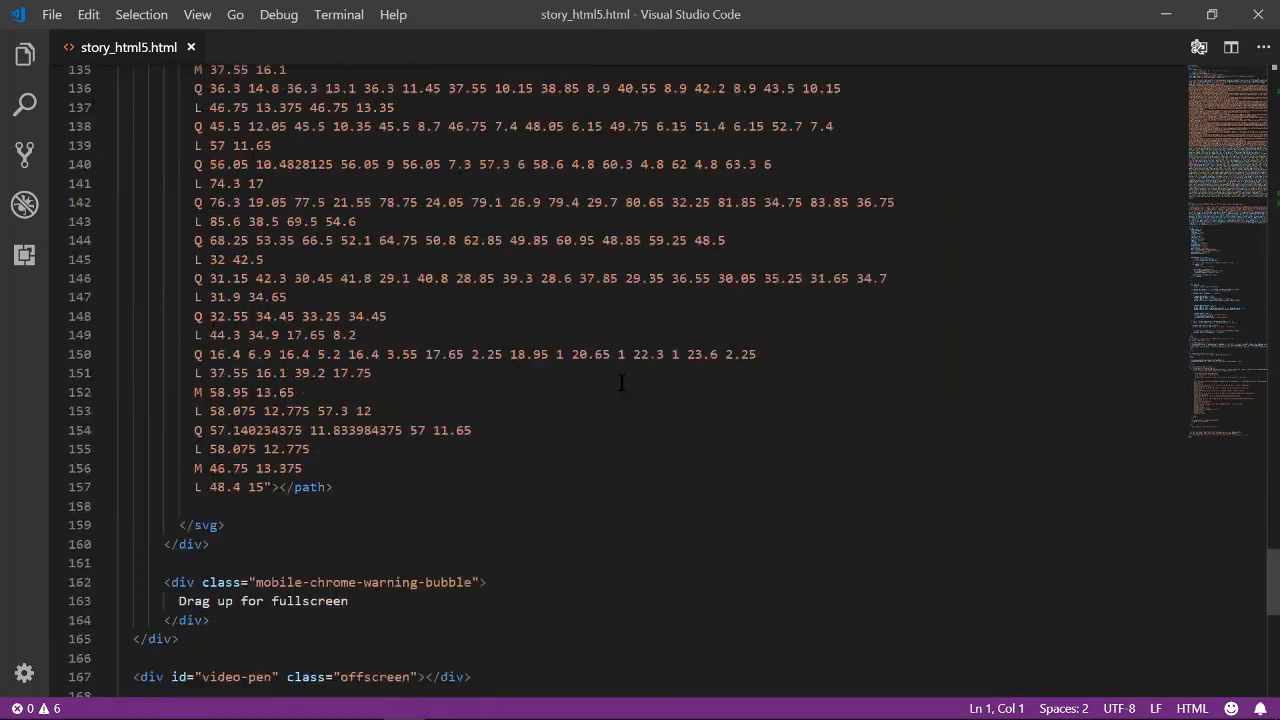
pyautogui.scroll(-3)
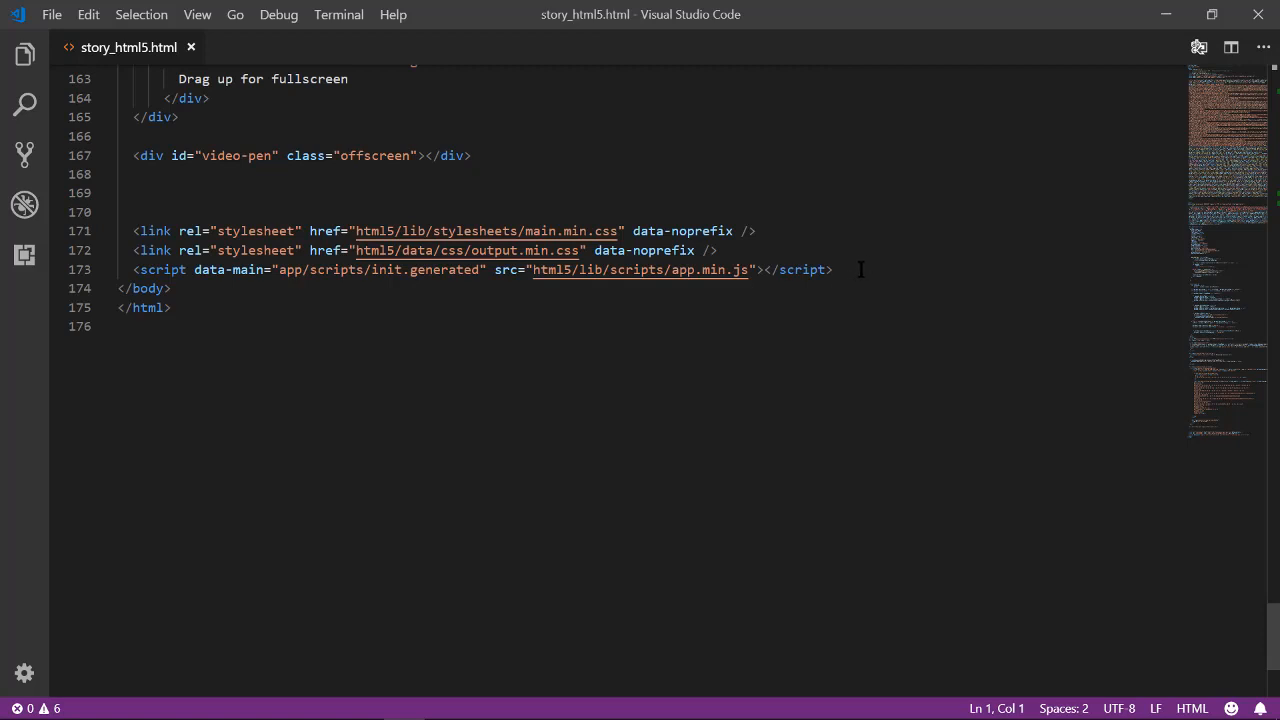
pyautogui.click(836, 268)
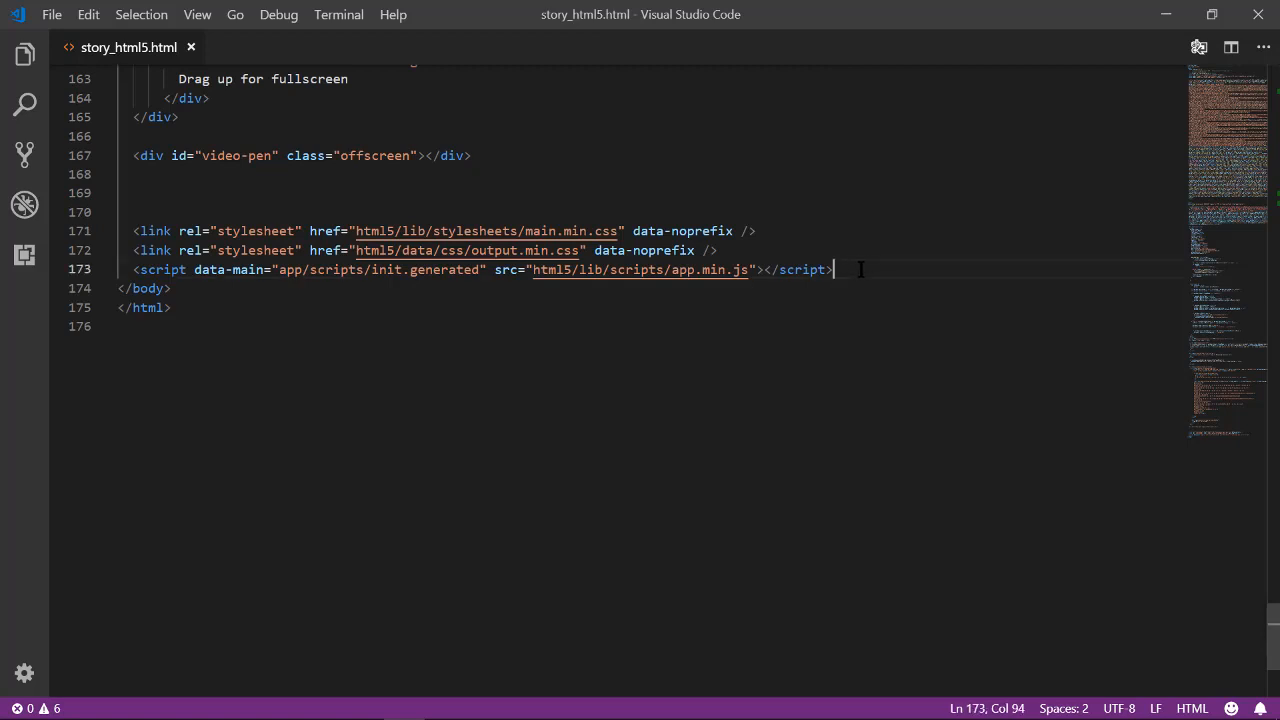
pyautogui.press('Enter')
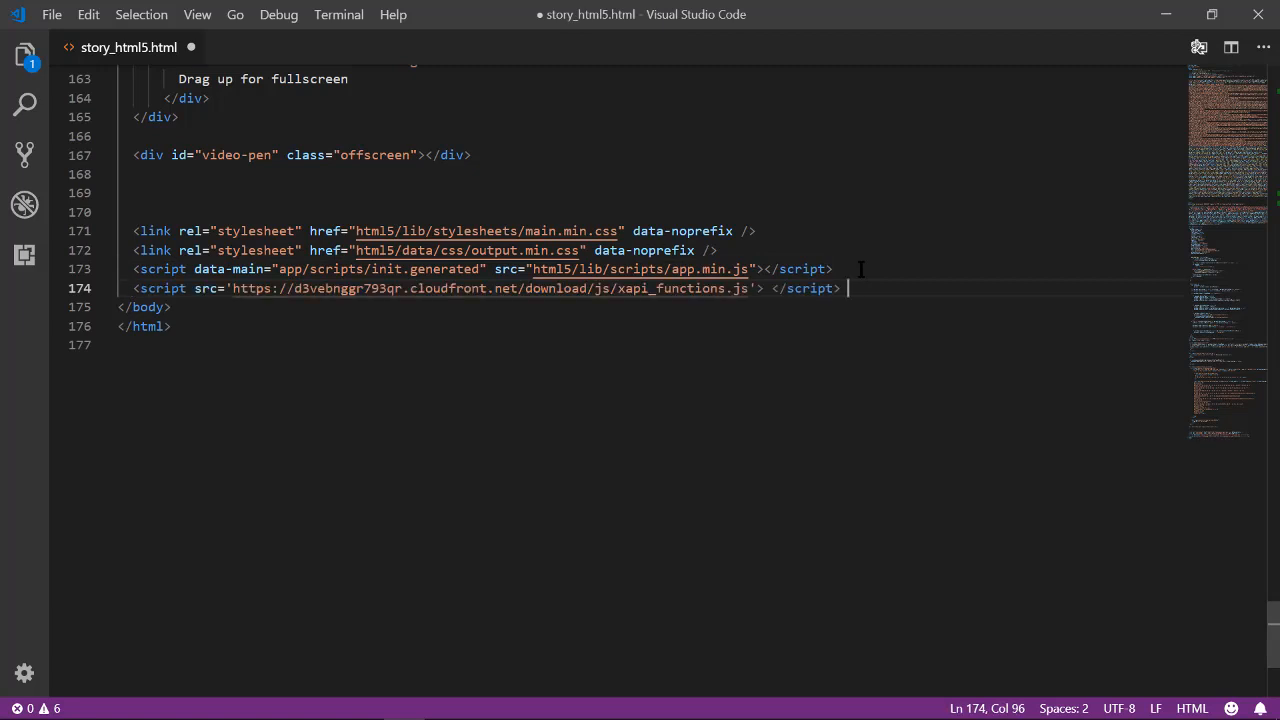
pyautogui.press('ctrl+s')
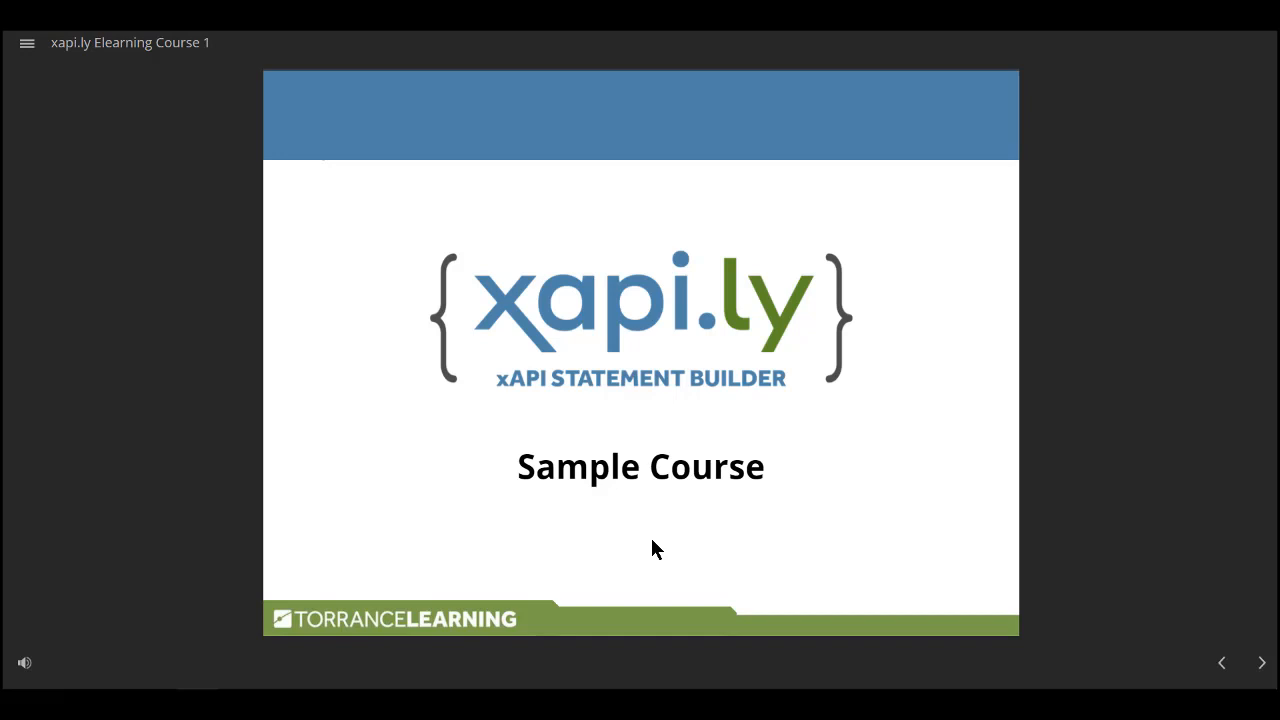
pyautogui.moveTo(604, 444)
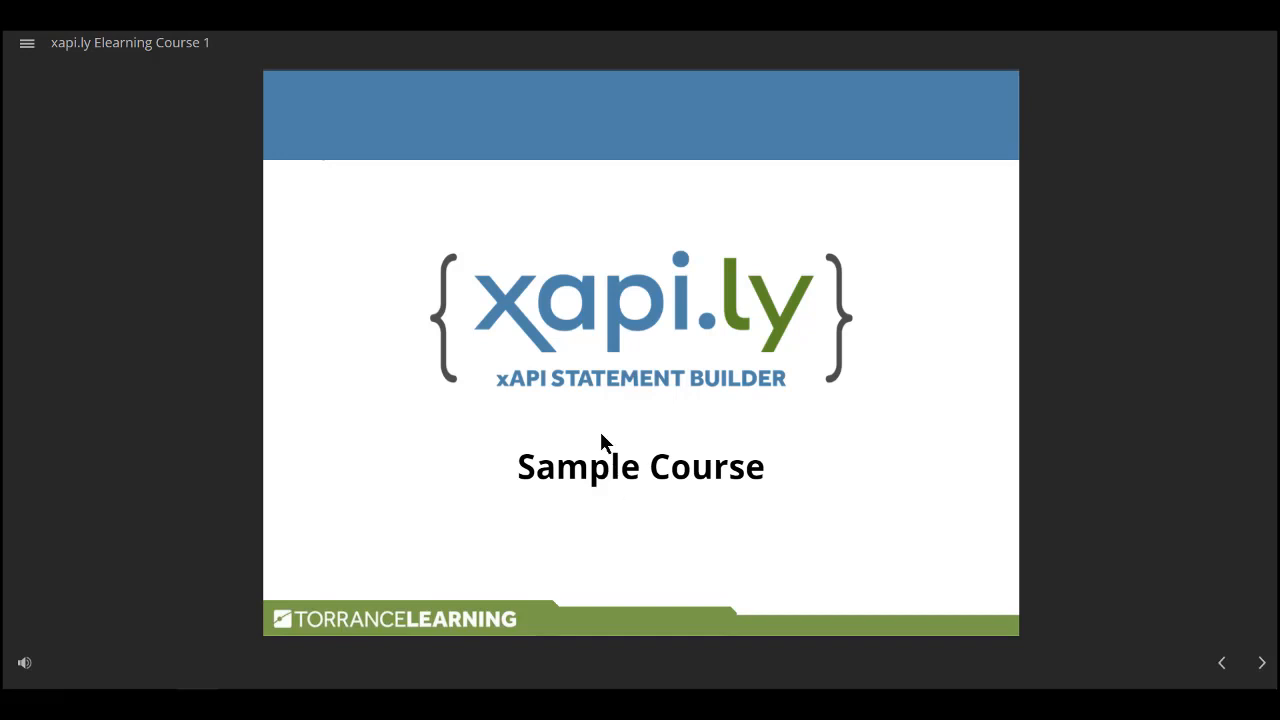
# Step: Jump to the xAPI Verbs slide via the menu and download the Verb Reference PDF
pyautogui.click(28, 44)
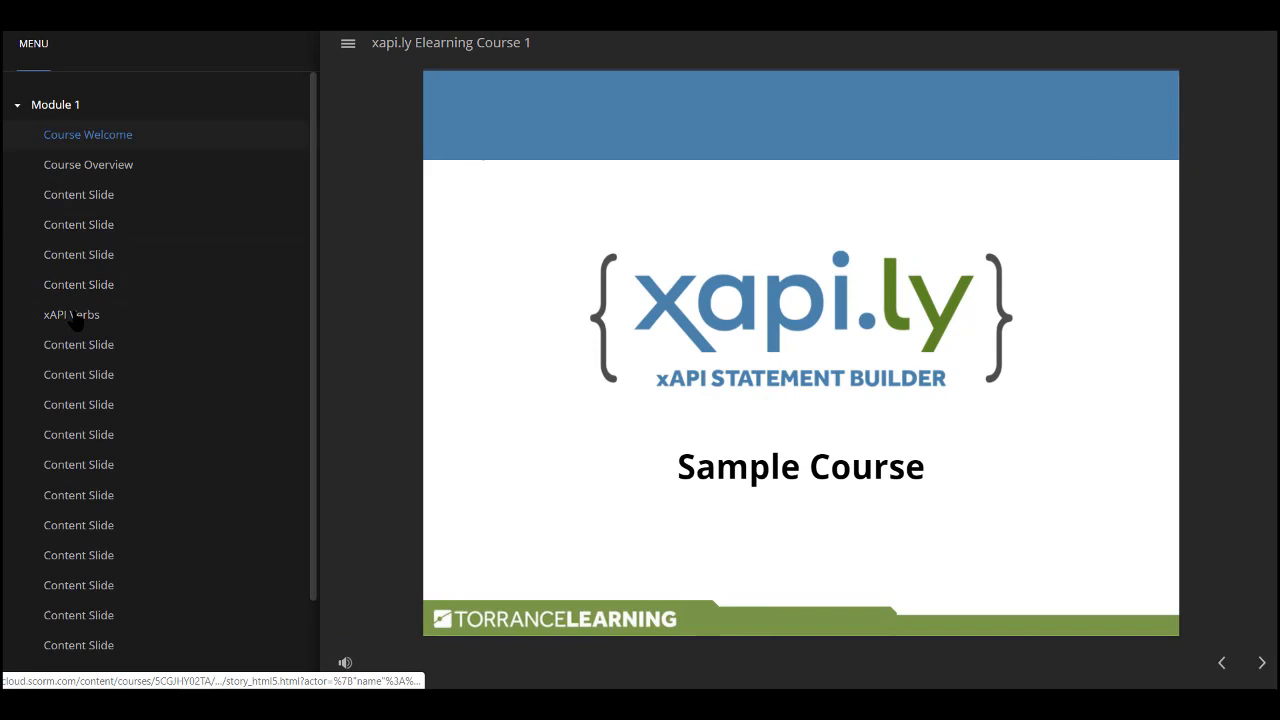
pyautogui.click(72, 314)
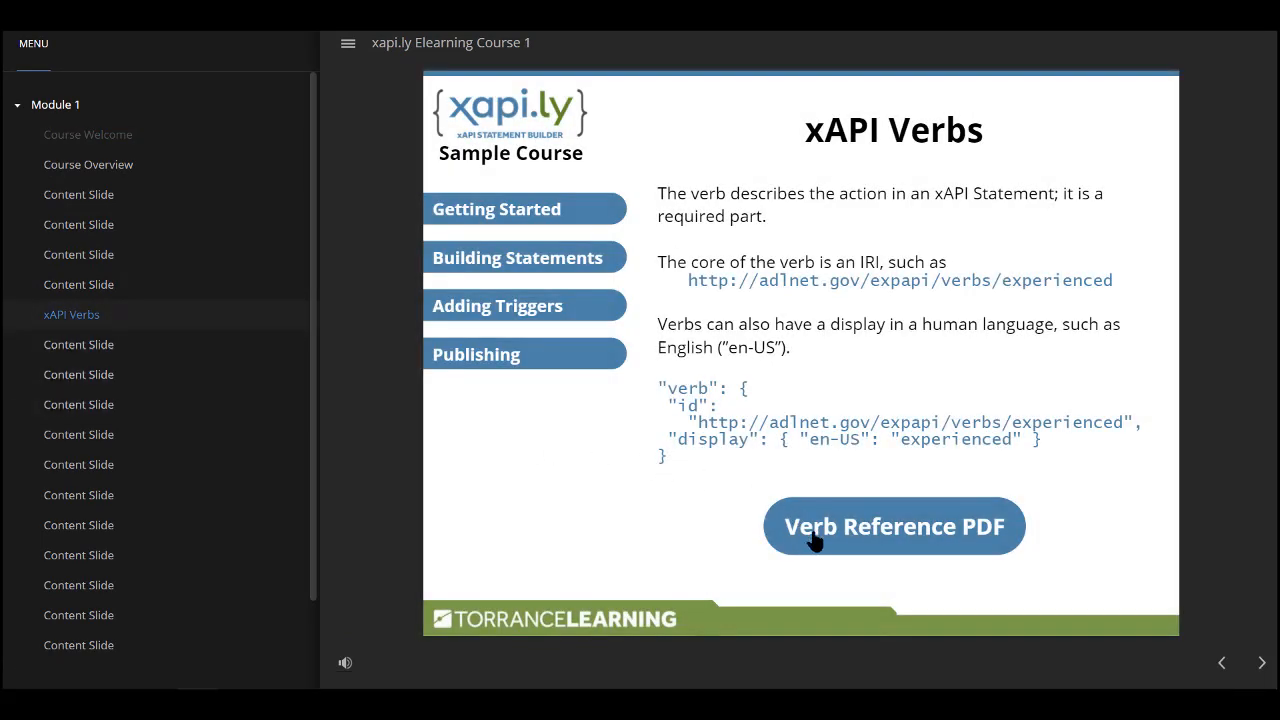
pyautogui.click(892, 526)
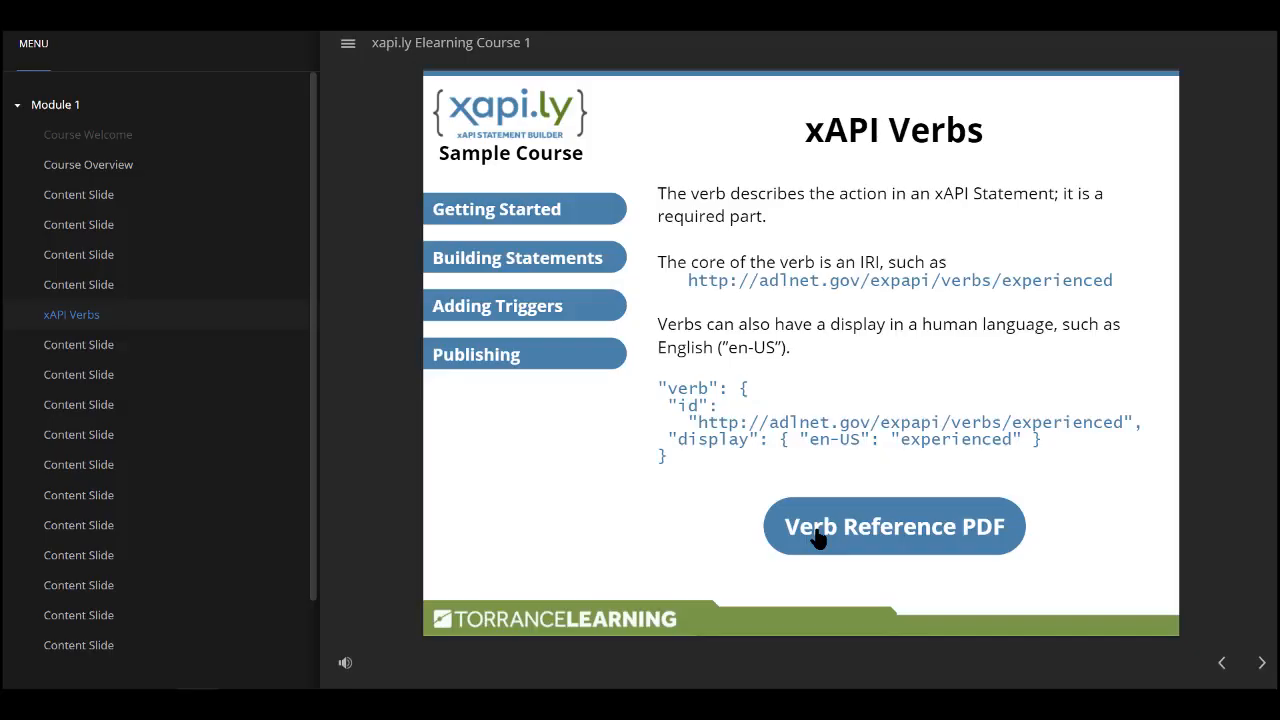
pyautogui.moveTo(188, 500)
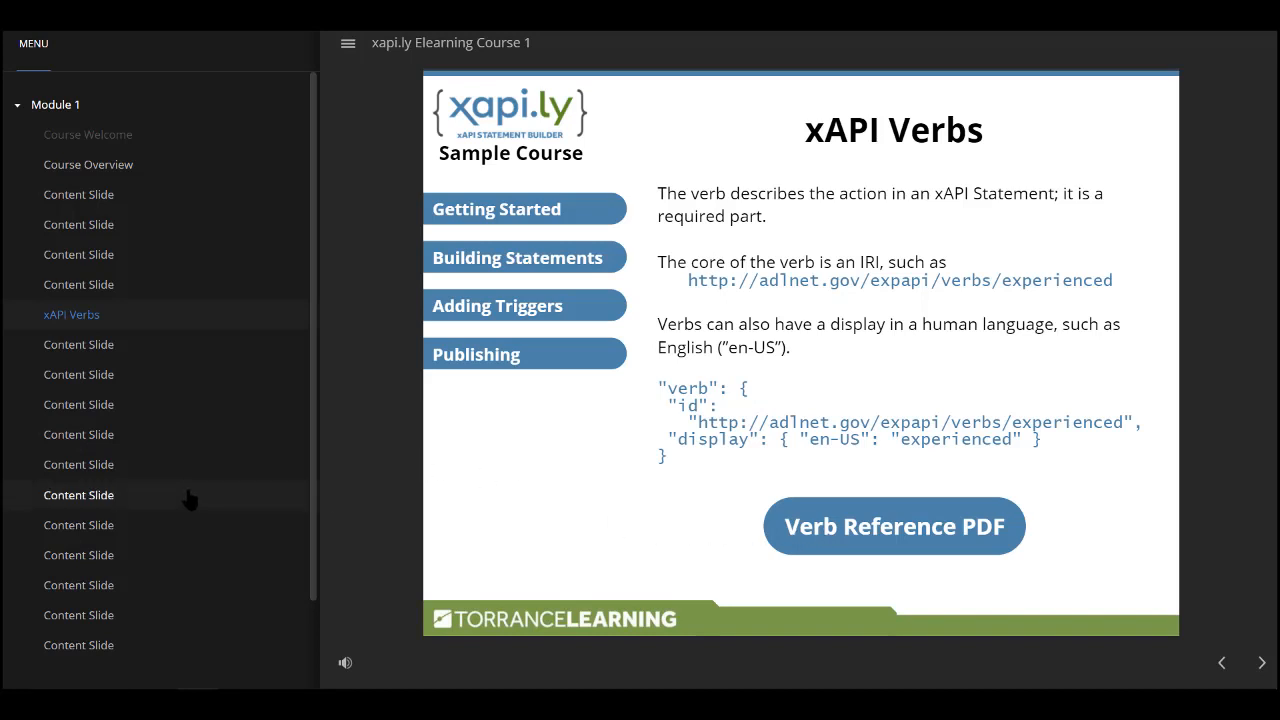
pyautogui.scroll(-3)
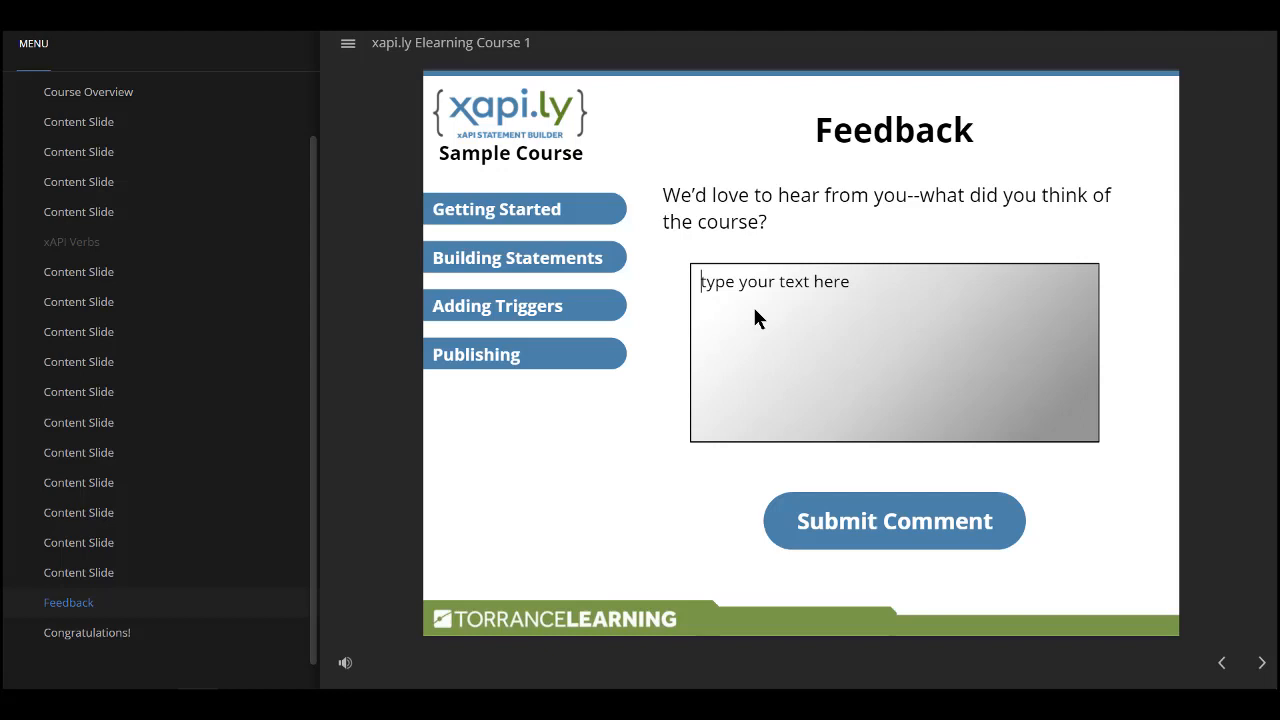
# Step: Submit the comment 'This was a great course! xapi.ly is awesome!' on the Feedback slide
pyautogui.write('This was')
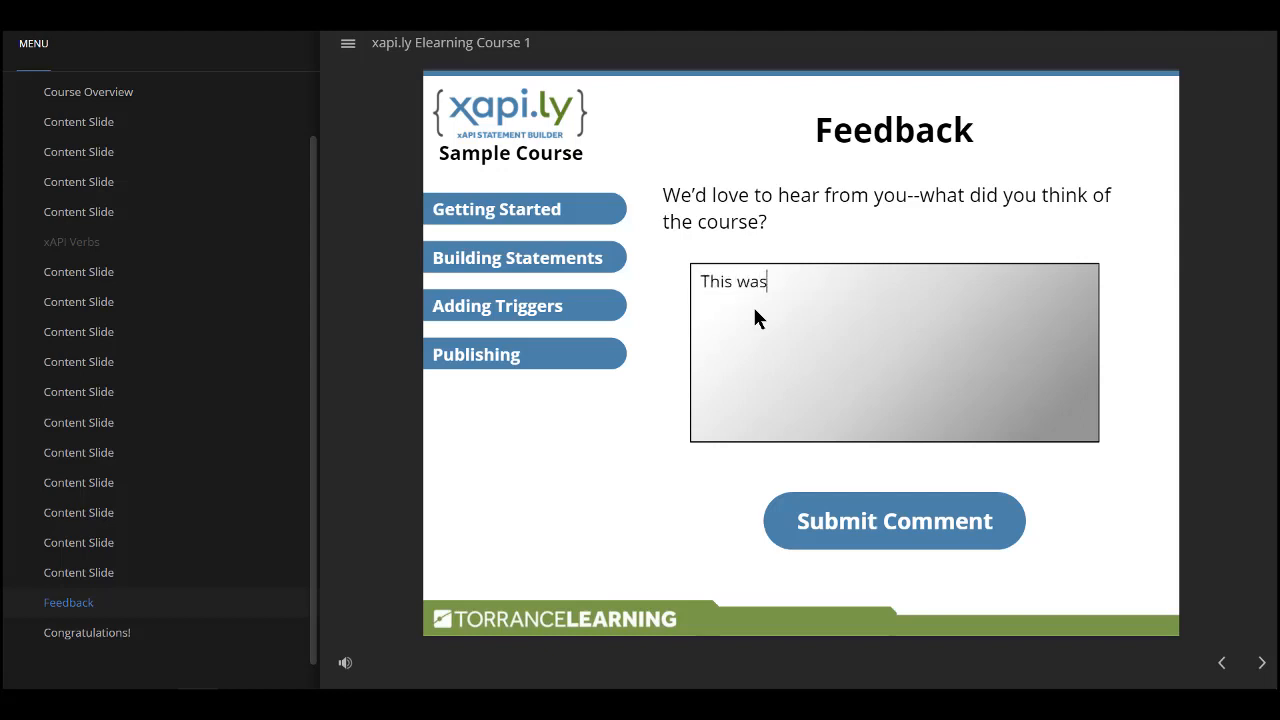
pyautogui.write('a great course')
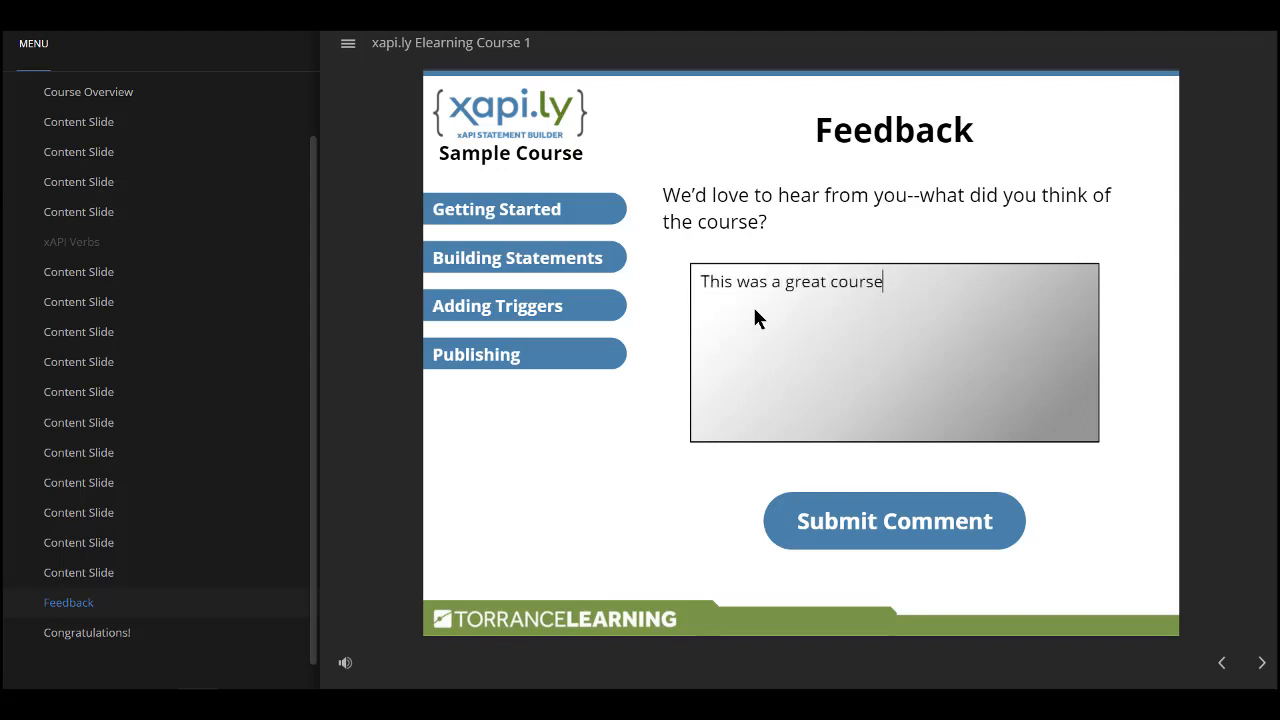
pyautogui.write('! xapi.ly i')
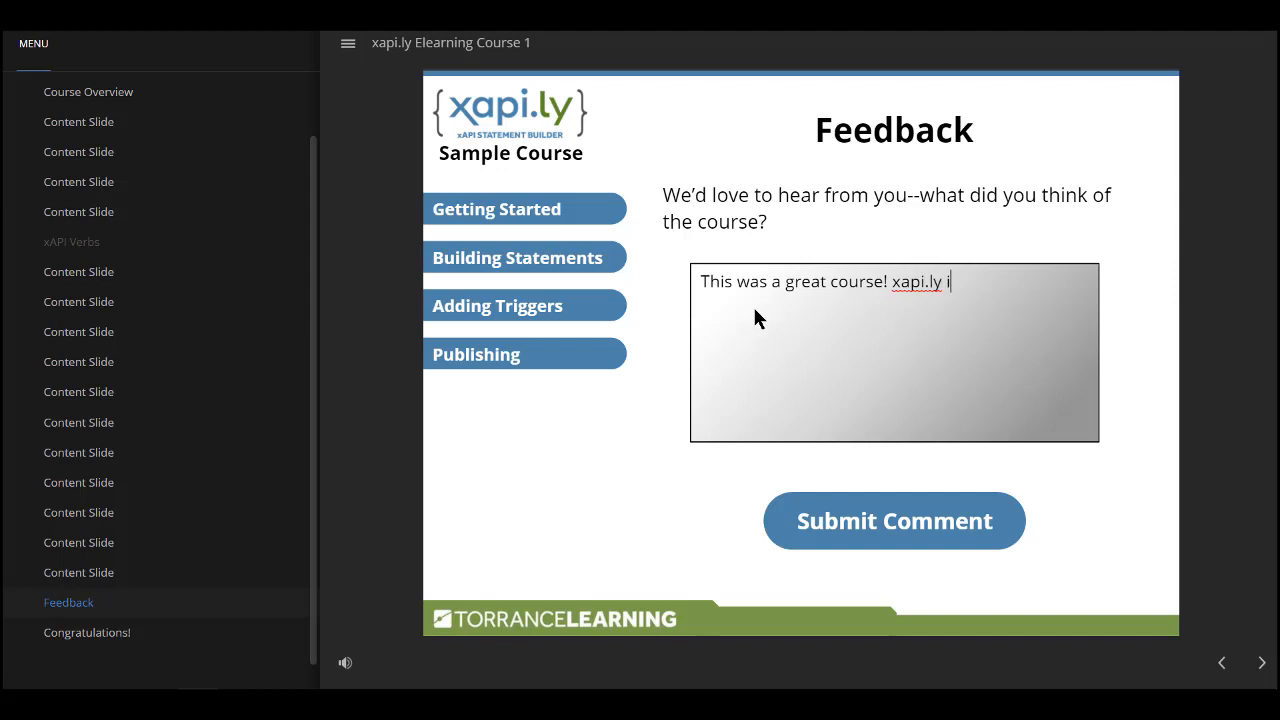
pyautogui.write('s awesom')
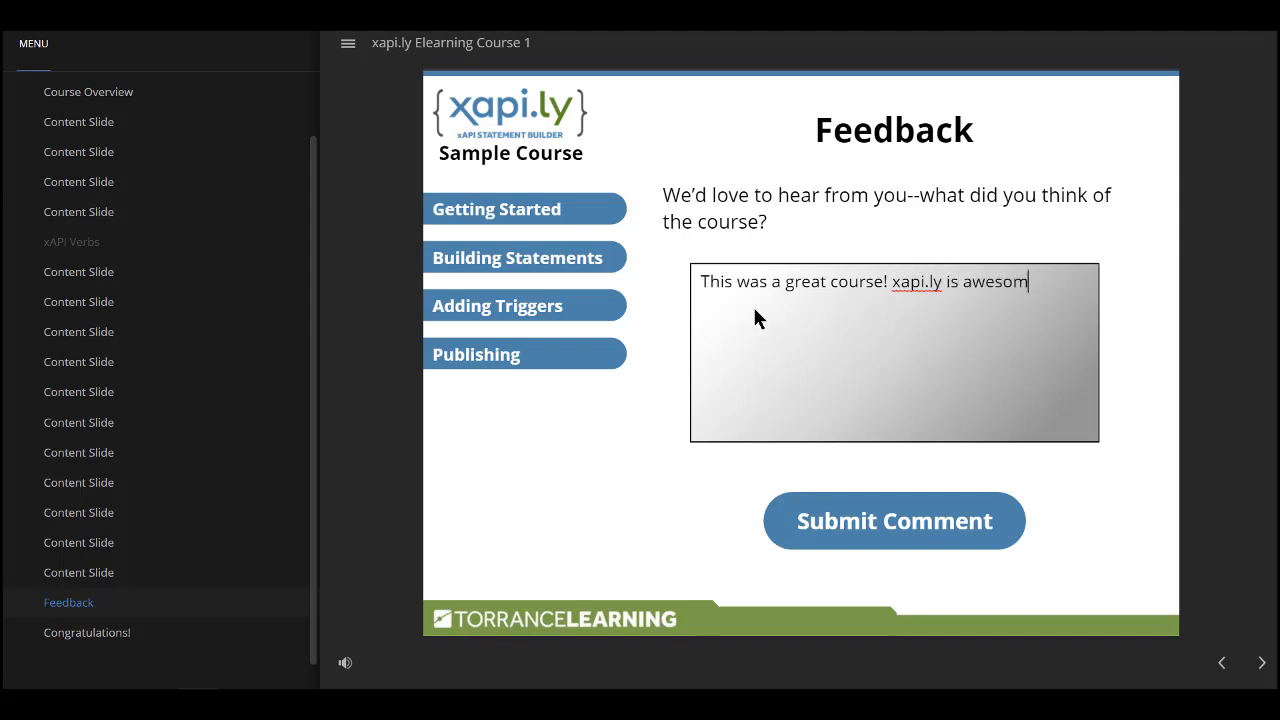
pyautogui.write('e!')
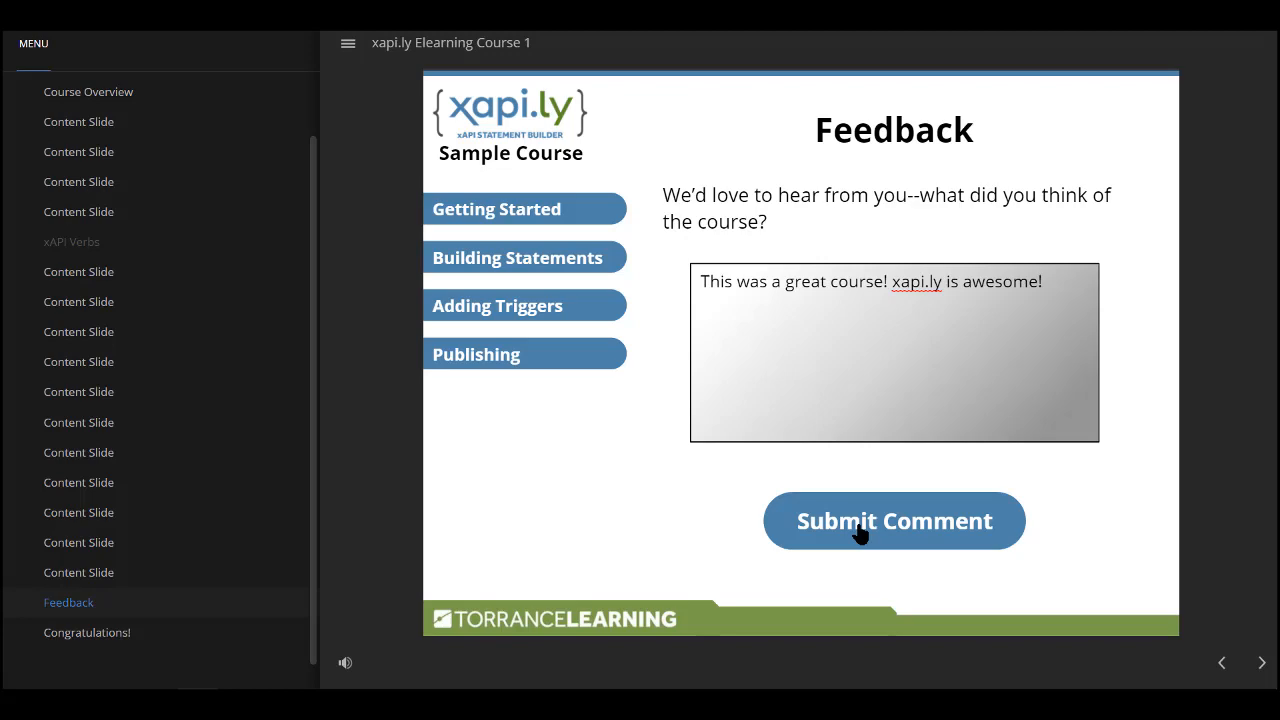
pyautogui.click(892, 520)
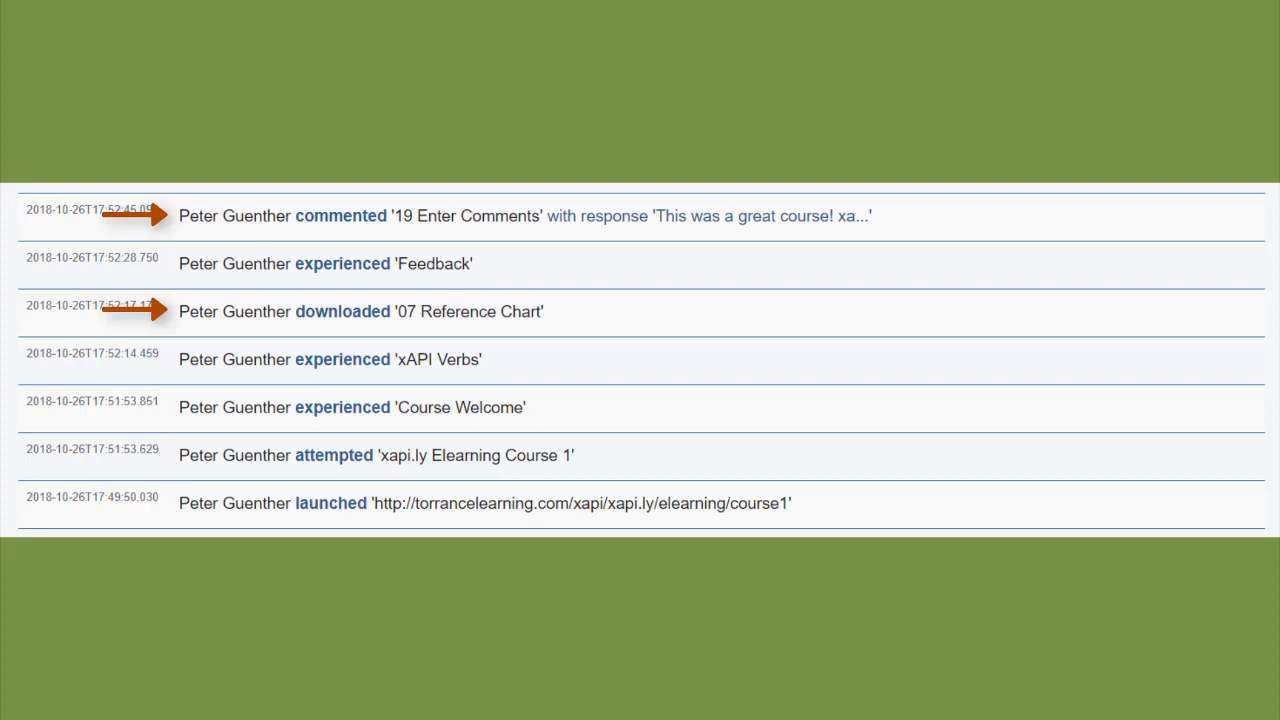
# Step: Expand the 'downloaded 07 Reference Chart' statement to view its full JSON details
pyautogui.click(342, 312)
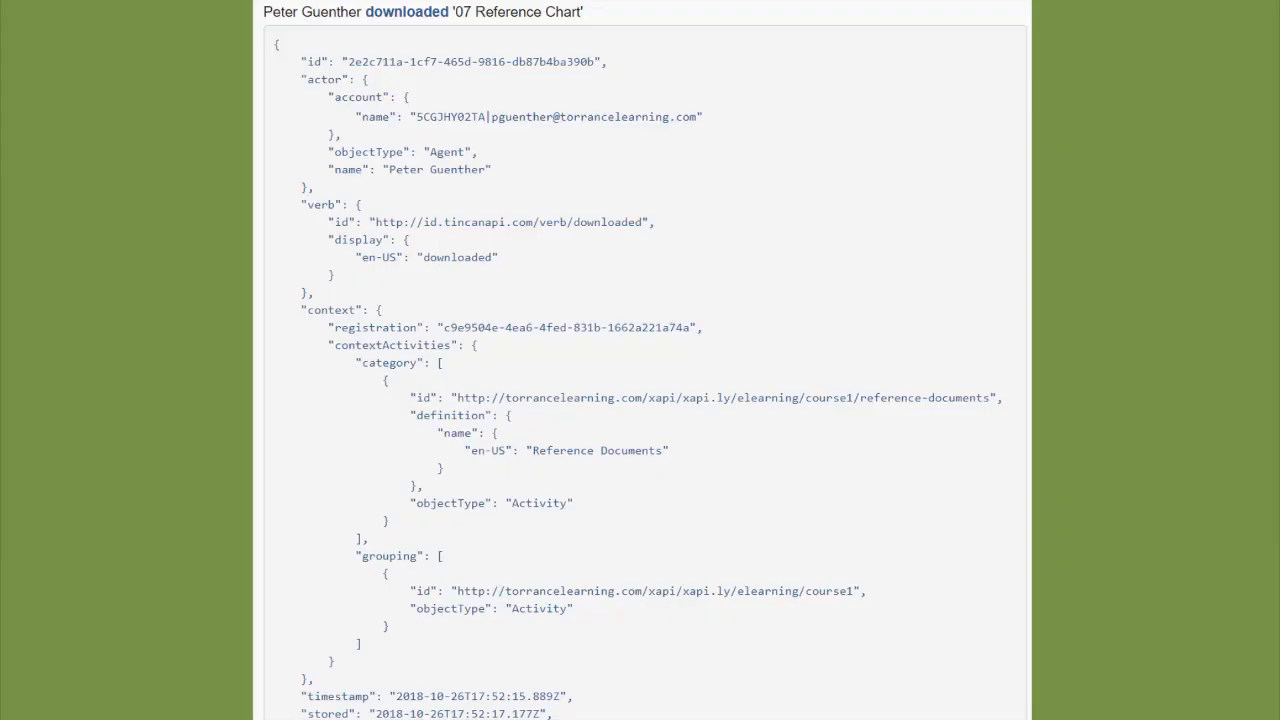